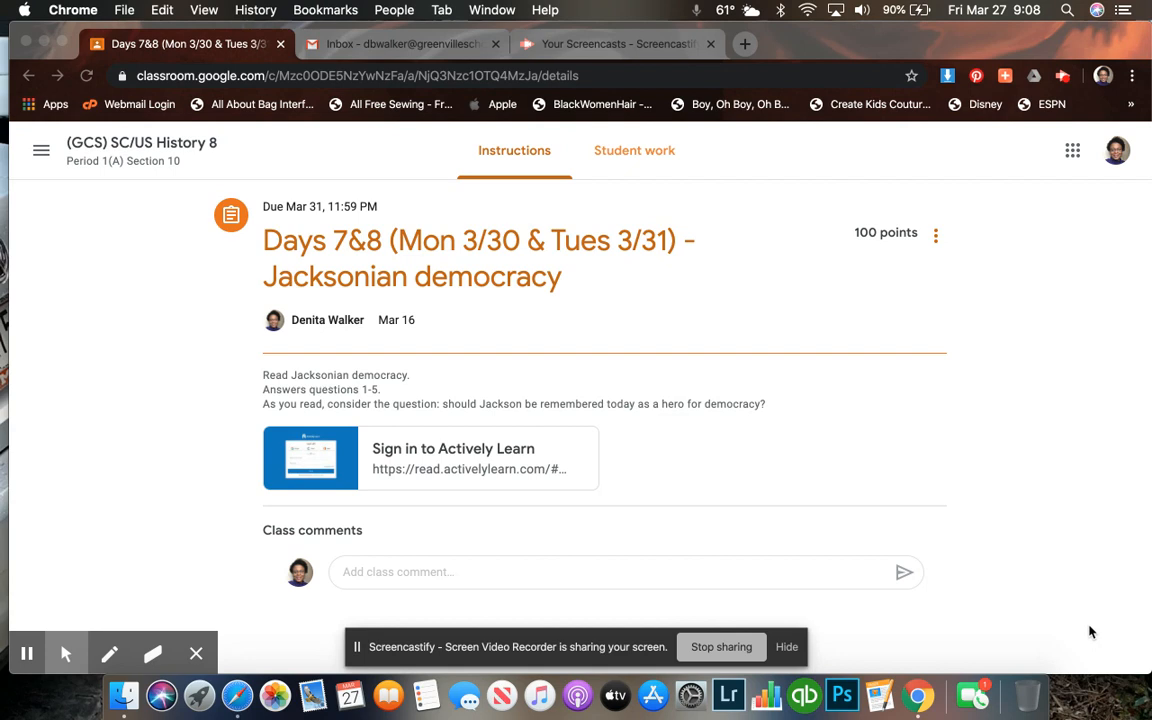
mouse_move(642, 424)
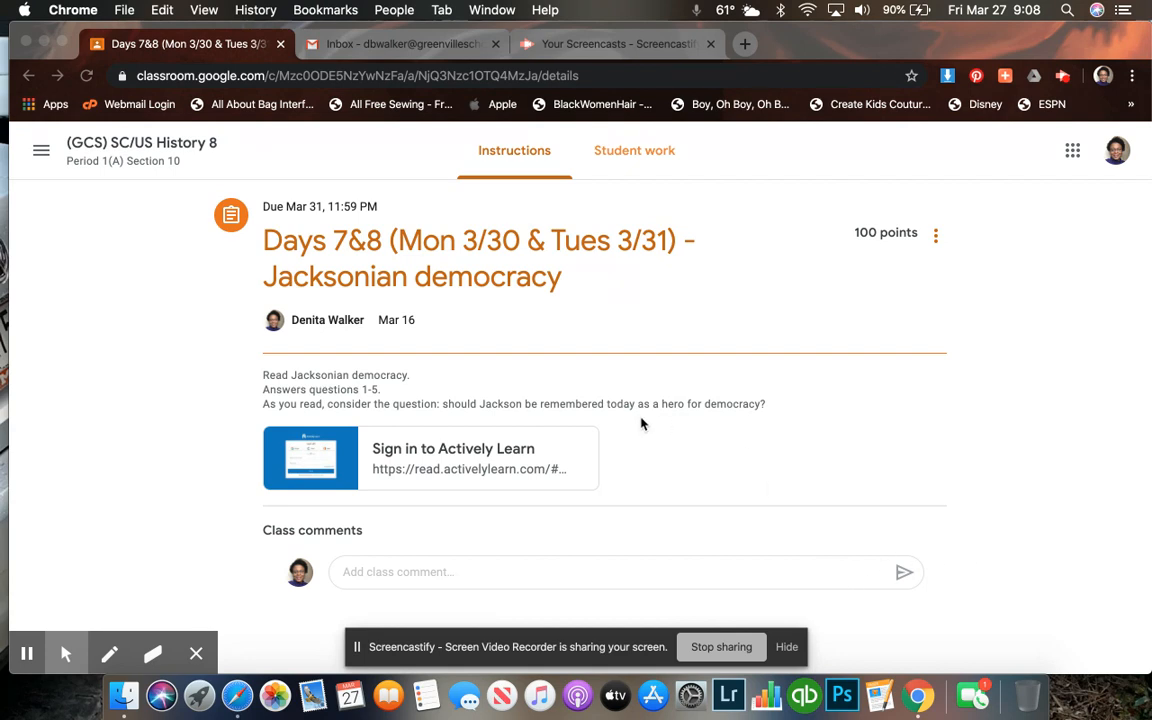
mouse_move(340, 466)
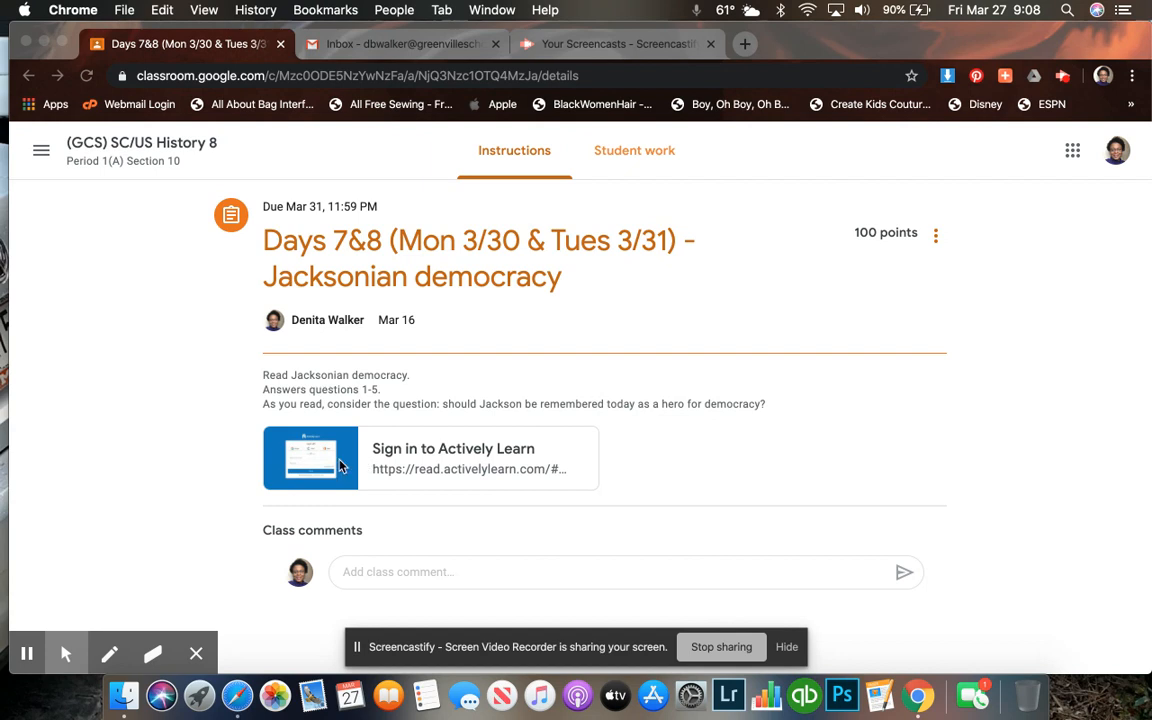
Open the Jacksonian democracy reading from the attachment and reach its extra help summary about Andrew Jackson.
left_click(452, 448)
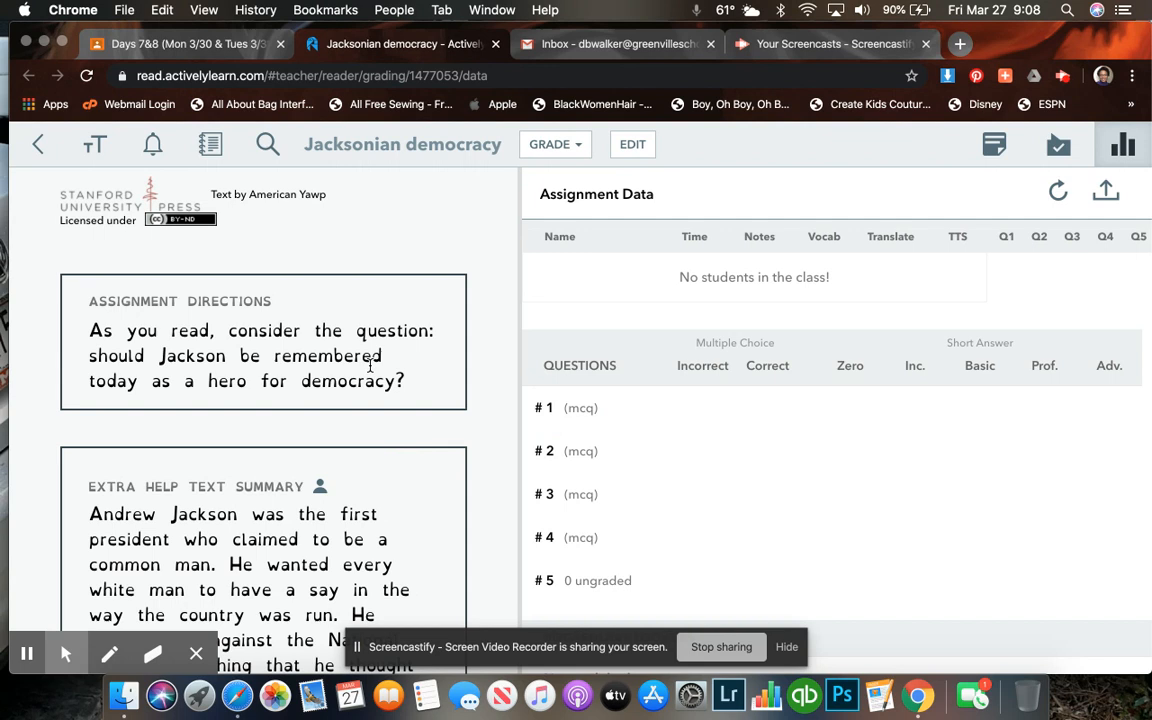
mouse_move(502, 292)
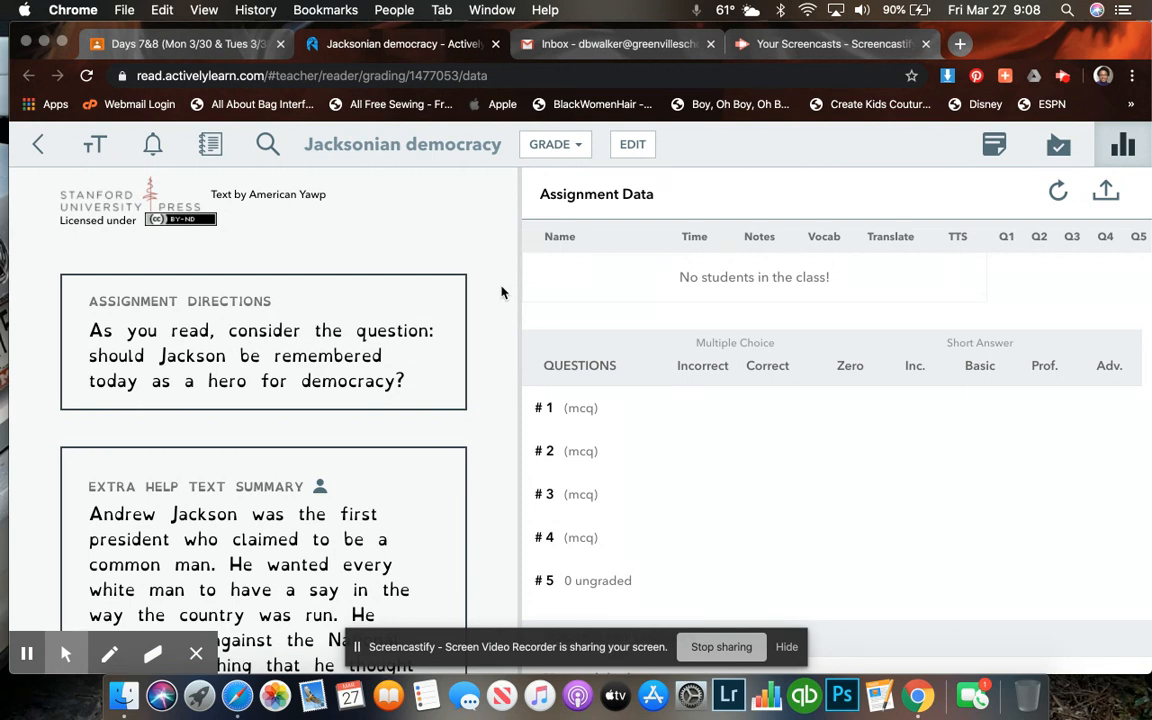
scroll("down", 3)
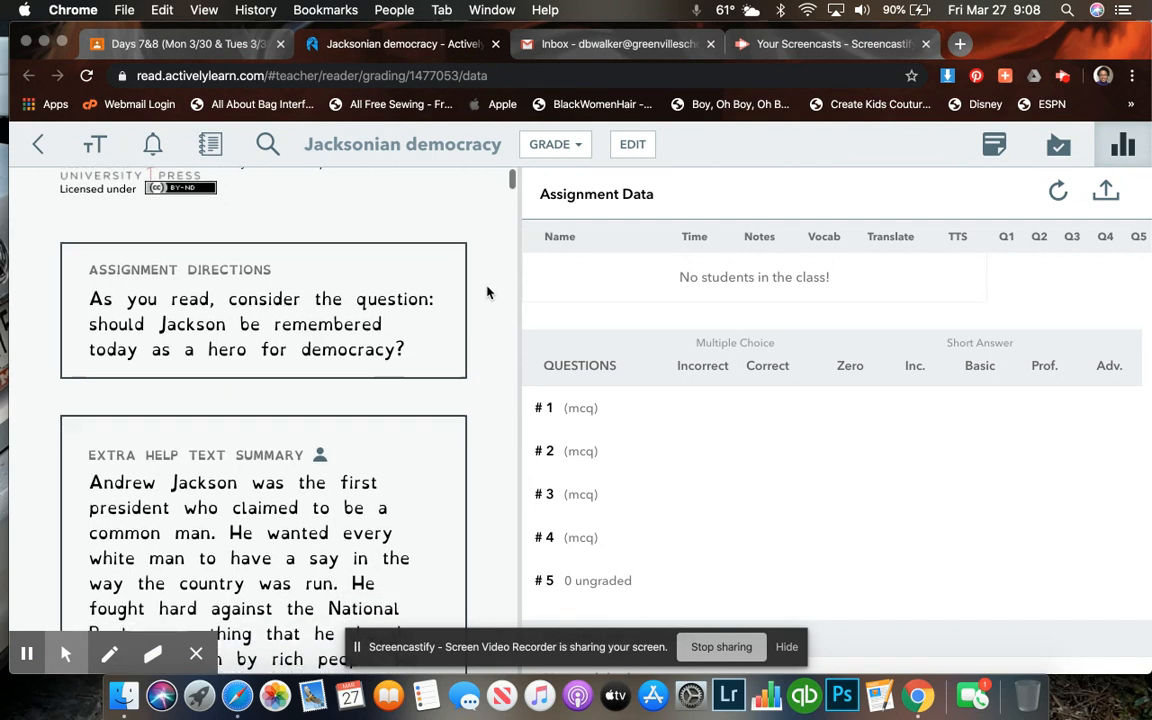
mouse_move(210, 144)
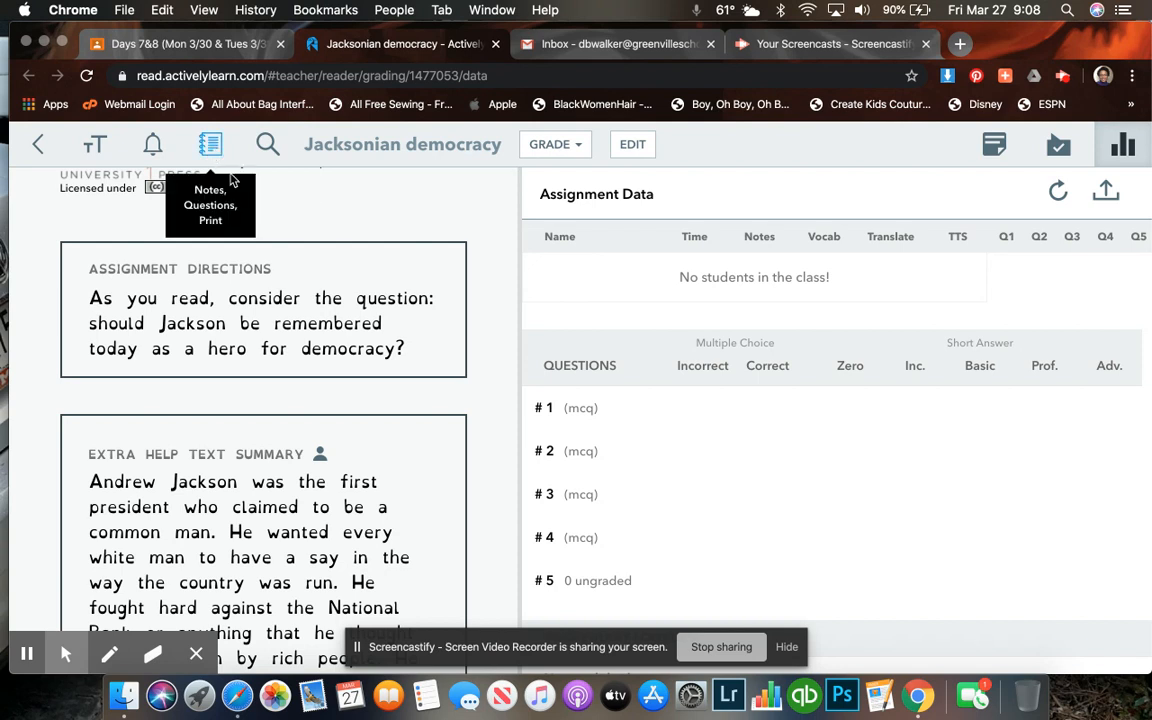
mouse_move(914, 364)
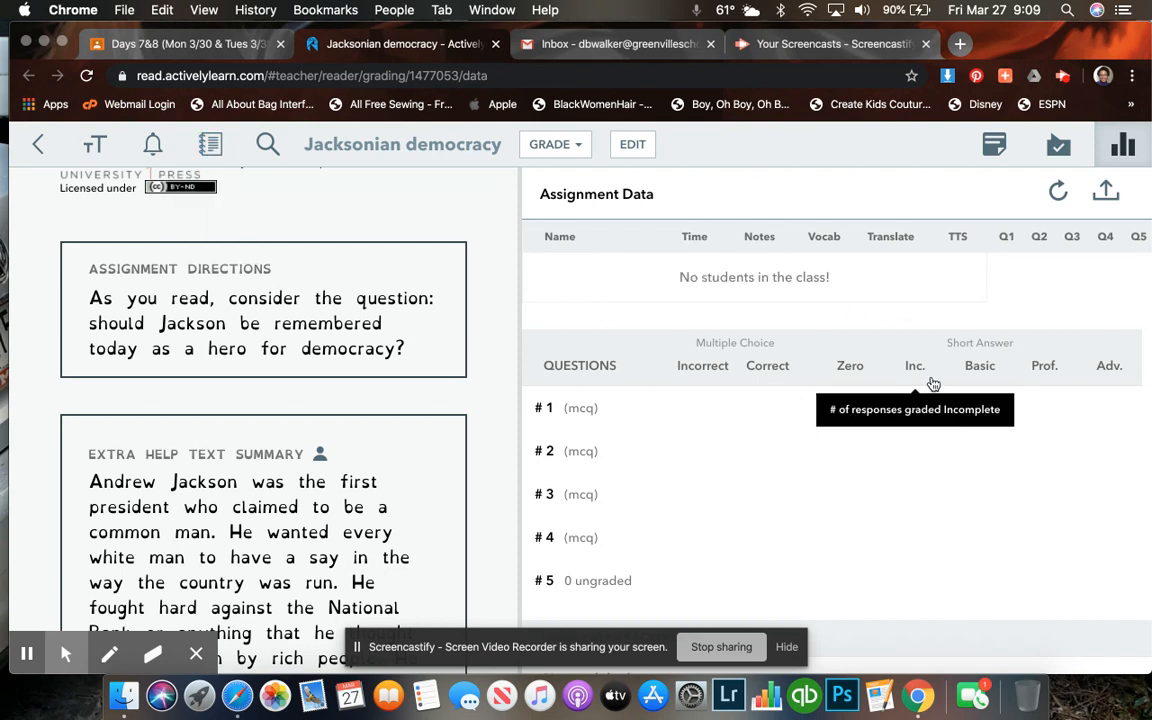
mouse_move(760, 236)
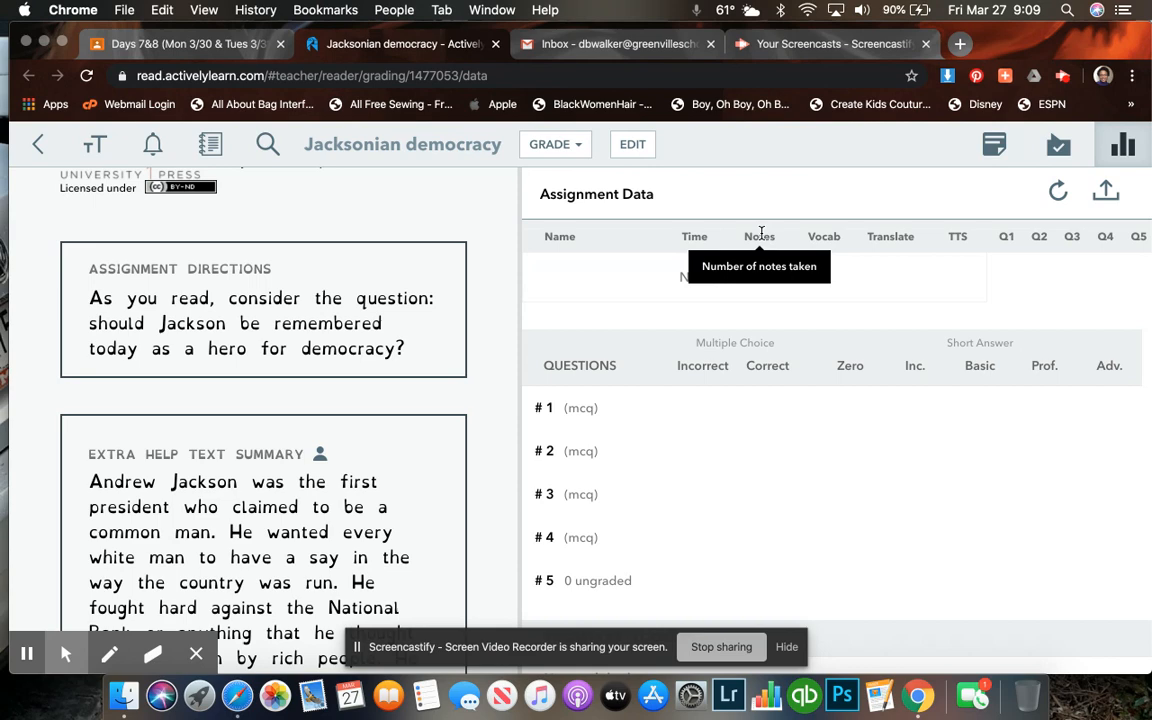
Scroll through the portrait and Democracy in America section down to Question 1 and its explanation.
scroll("down", 3)
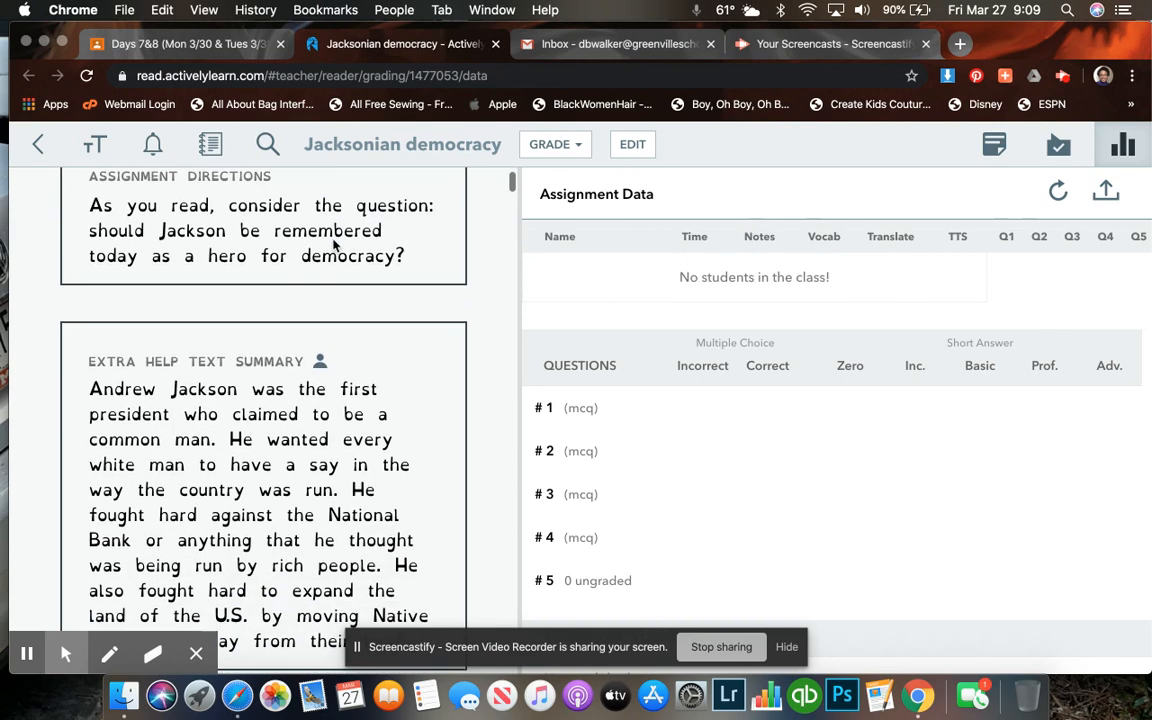
scroll("down", 3)
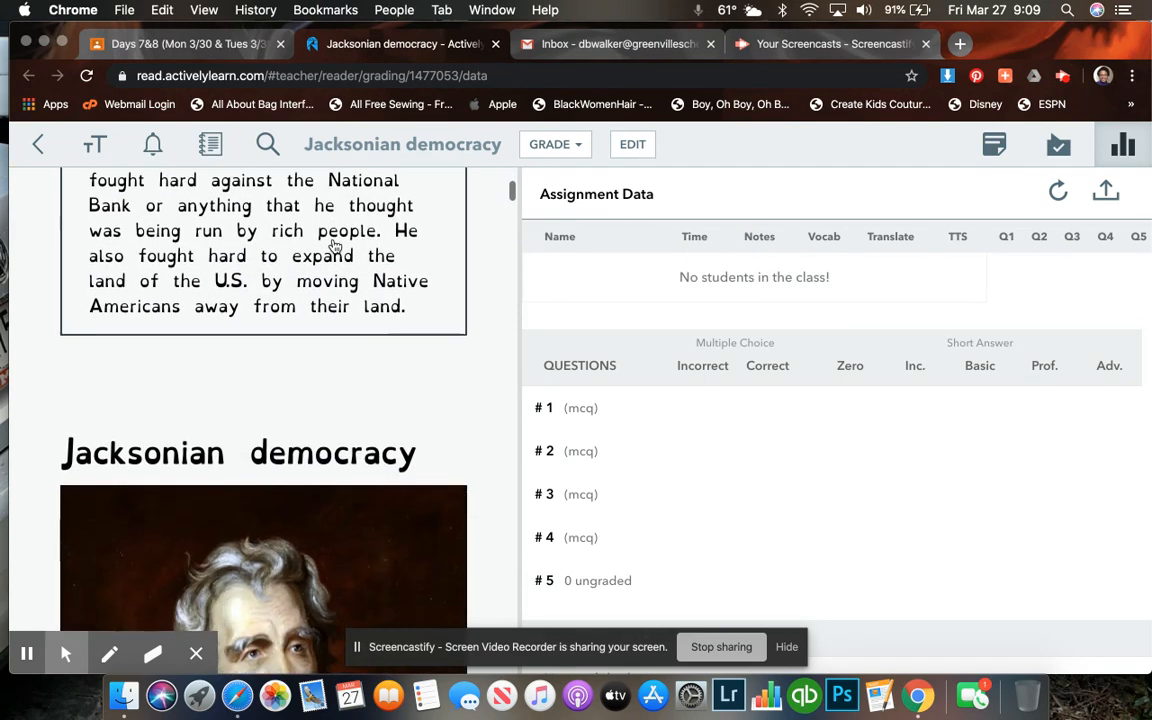
scroll("down", 3)
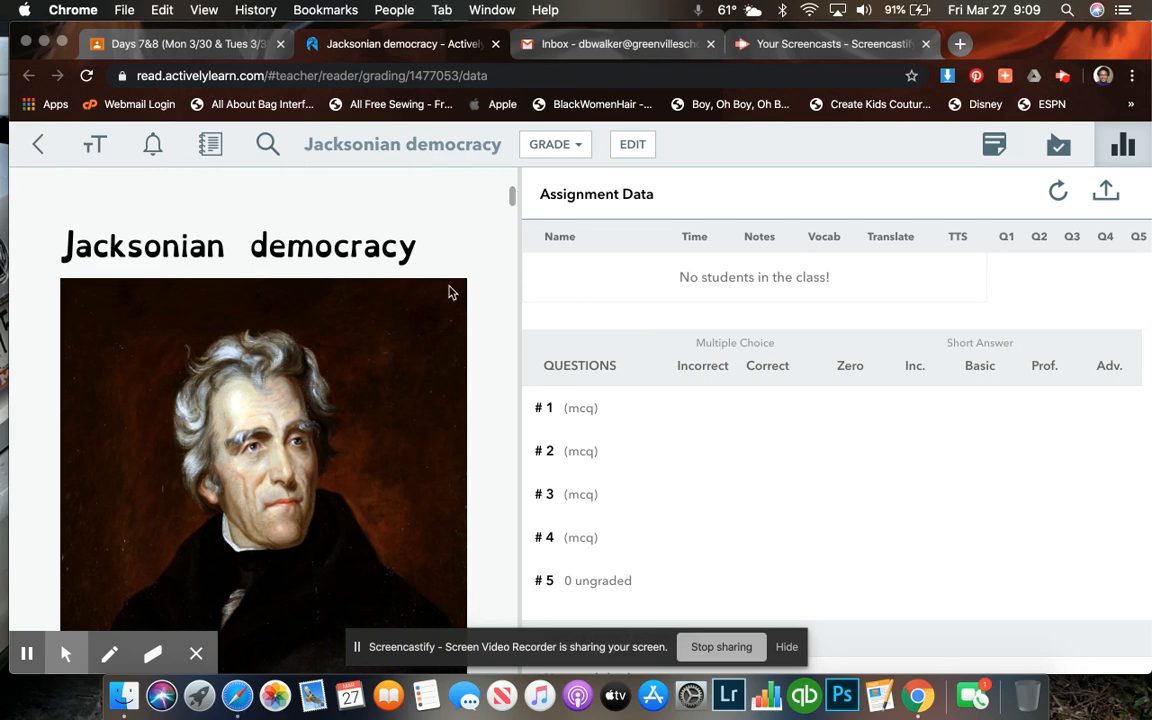
scroll("down", 3)
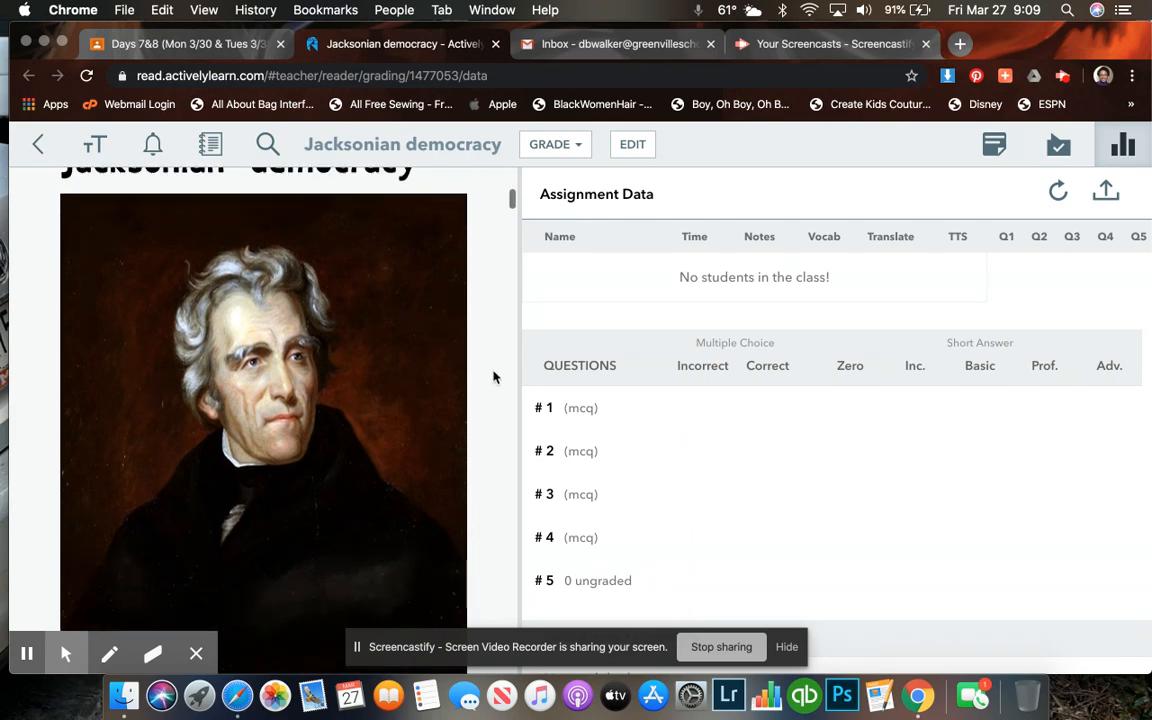
scroll("down", 3)
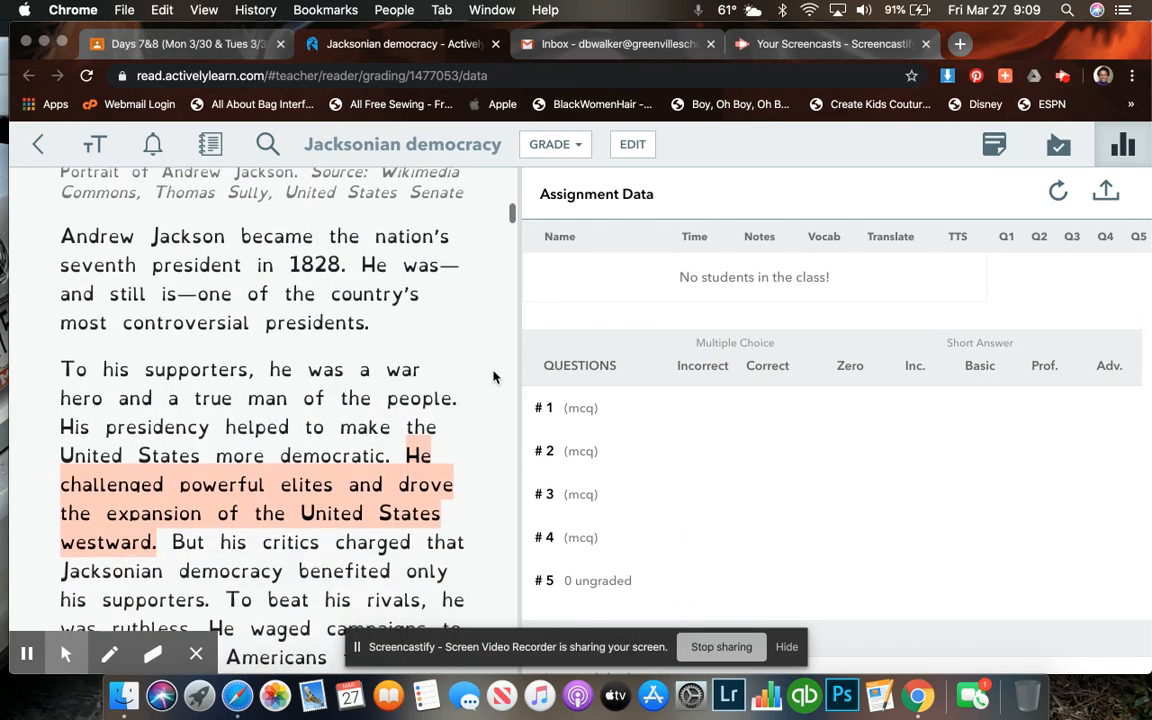
scroll("down", 3)
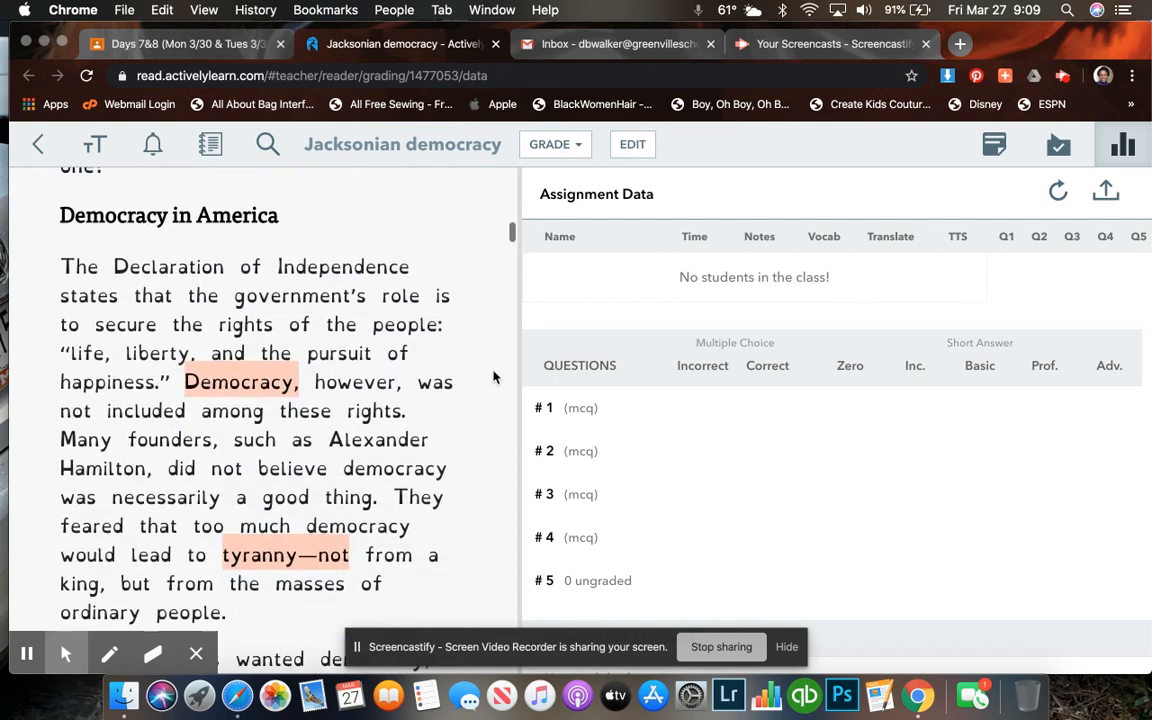
scroll("down", 3)
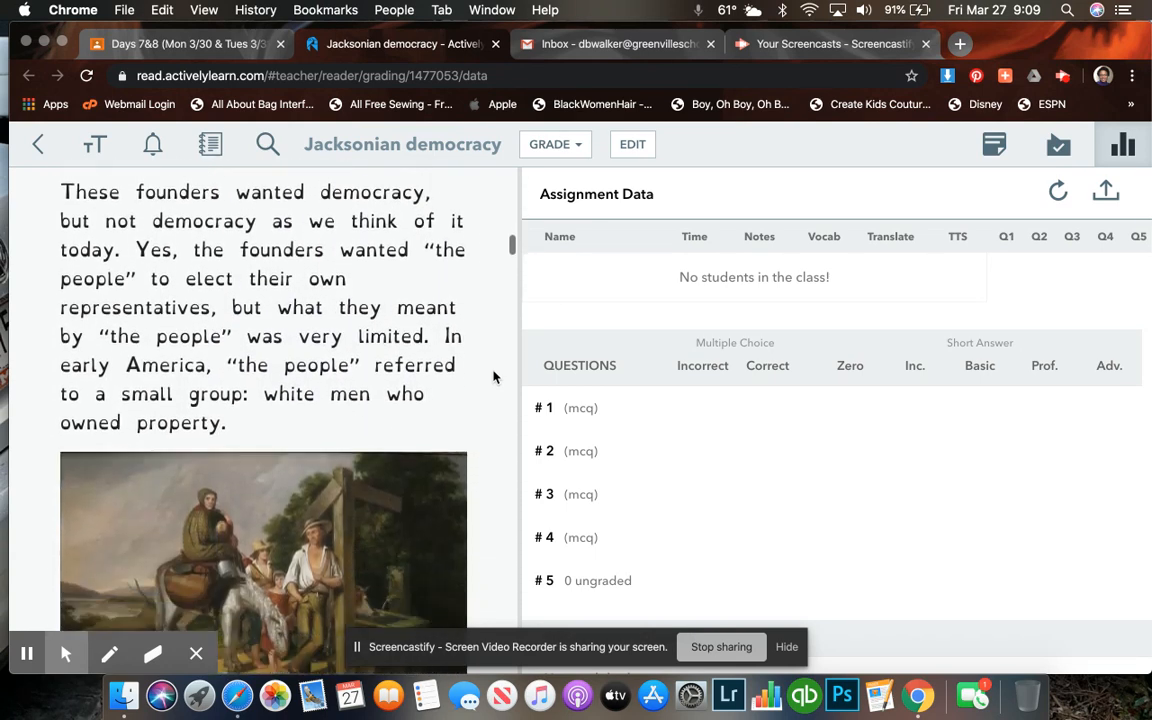
scroll("down", 3)
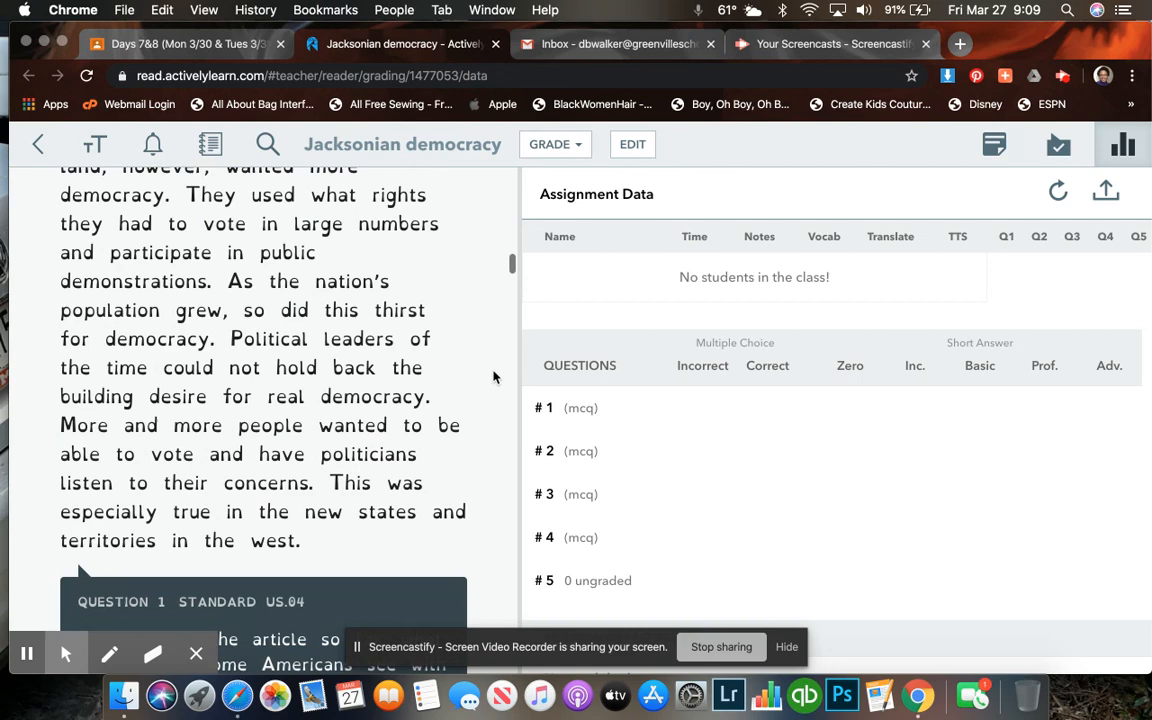
scroll("down", 3)
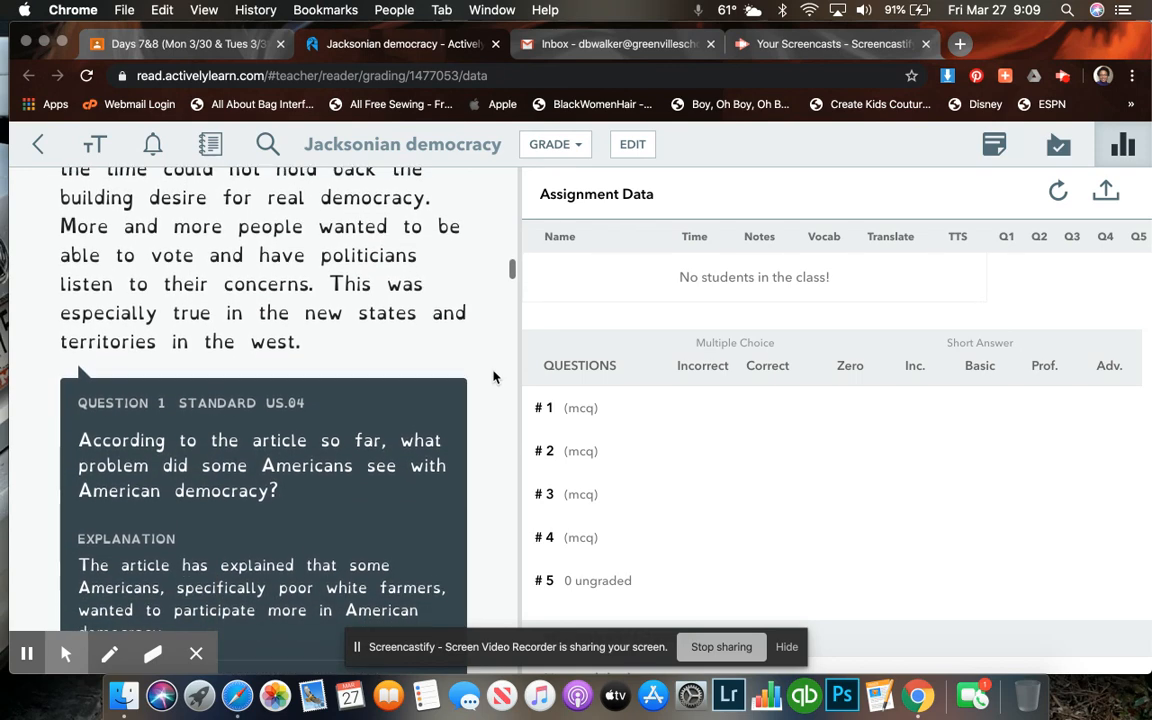
scroll("down", 3)
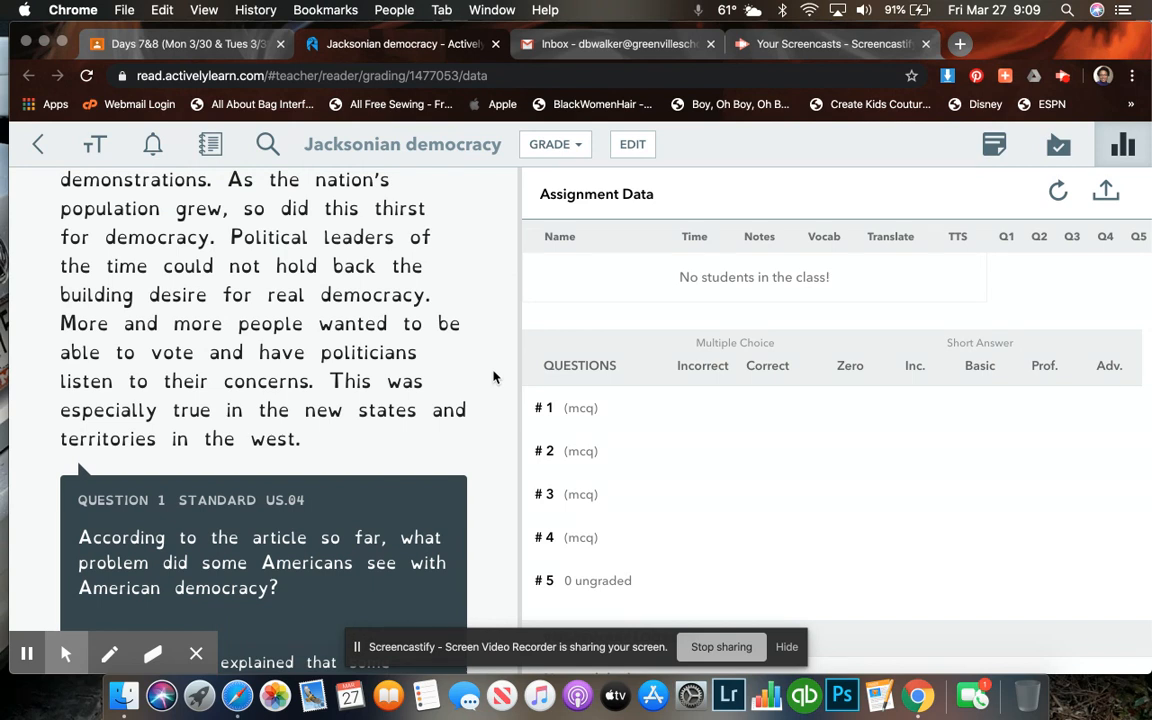
Scroll past Question 2 and the bank war section to Question 4 on the King Andrew the First cartoon.
scroll("down", 3)
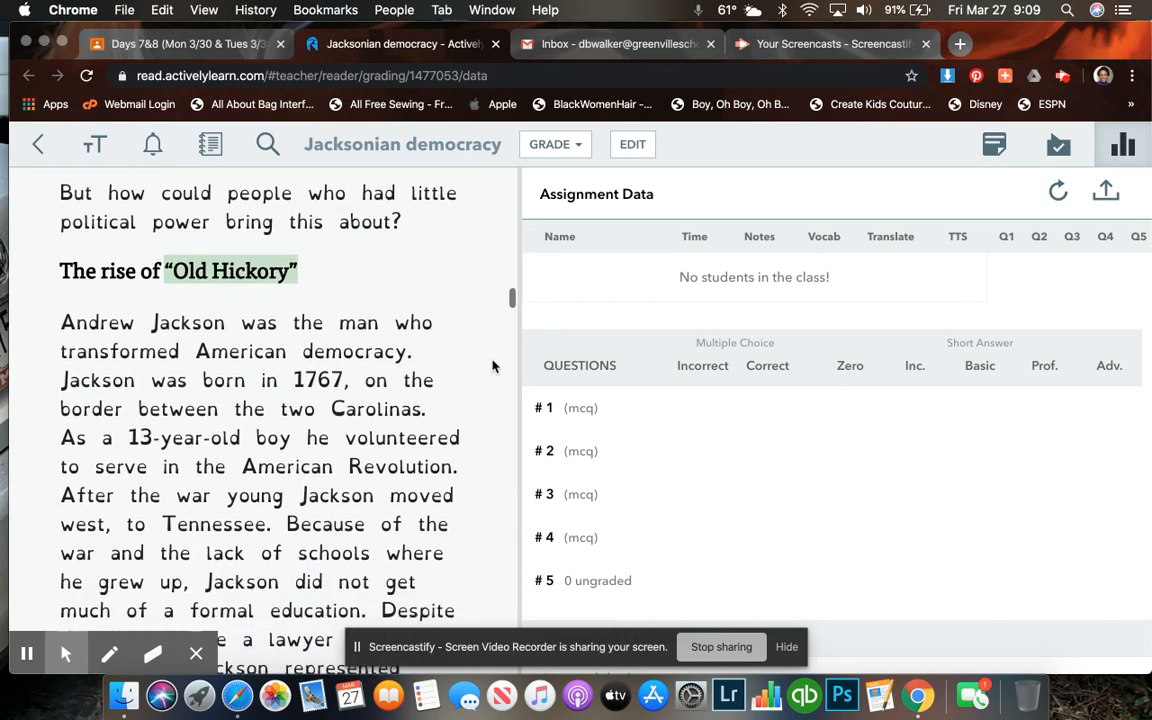
scroll("down", 3)
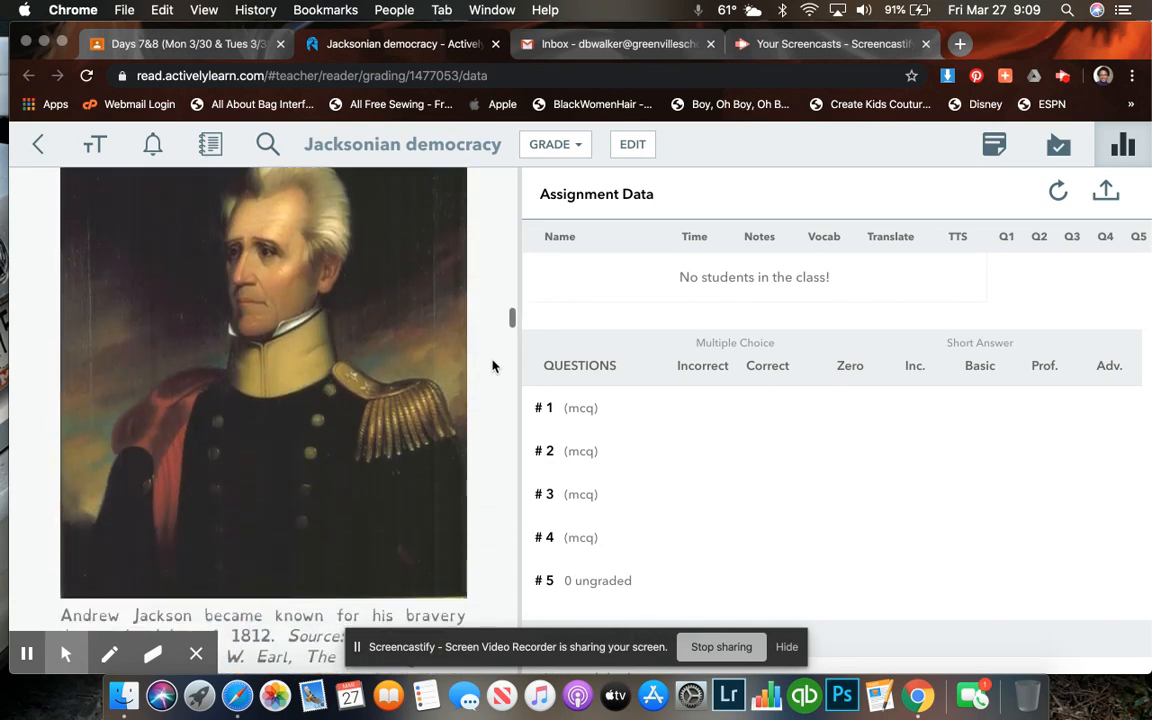
scroll("down", 3)
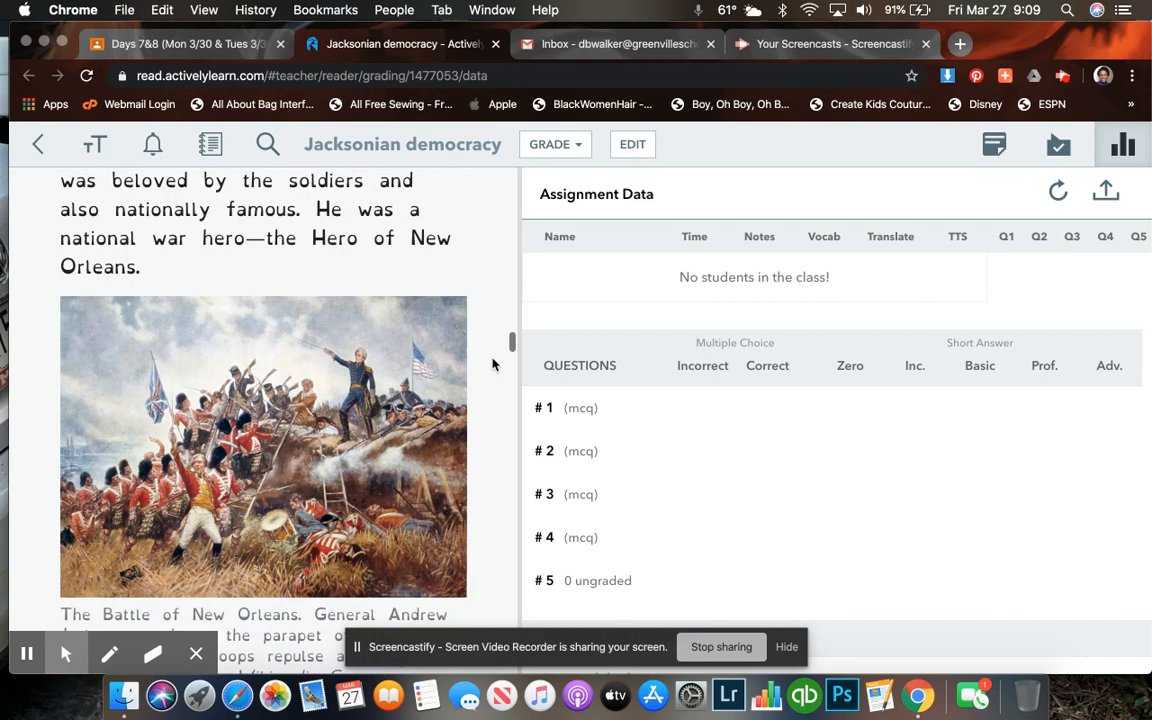
scroll("down", 3)
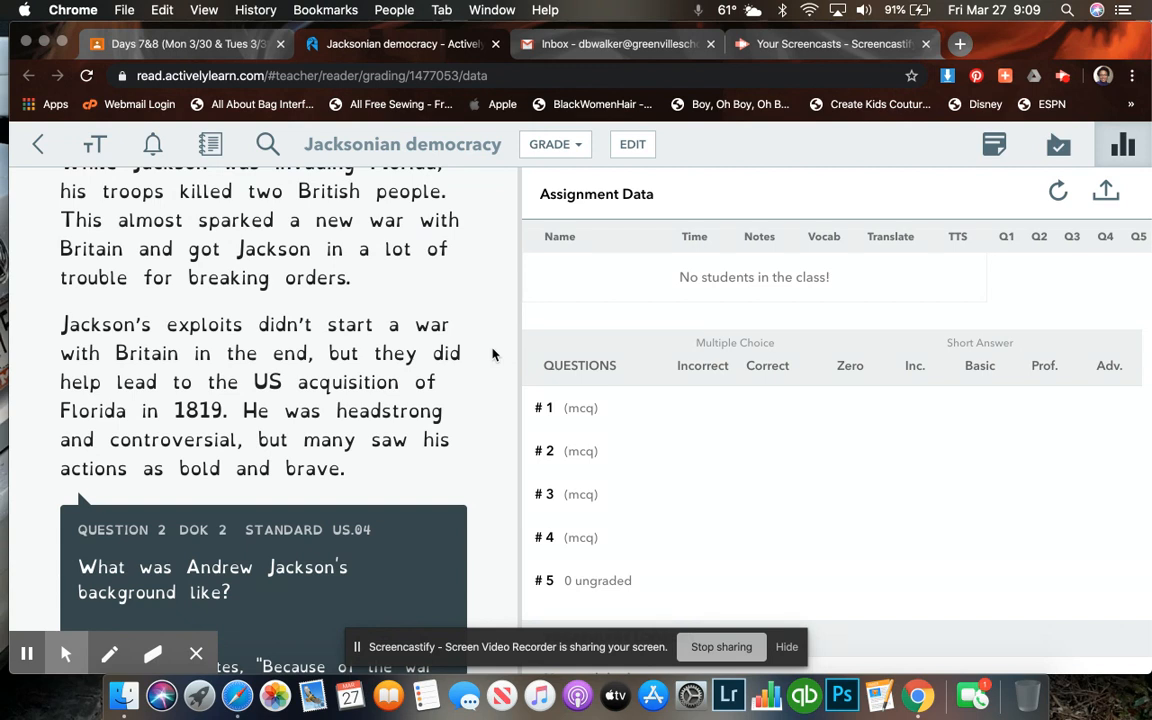
scroll("down", 3)
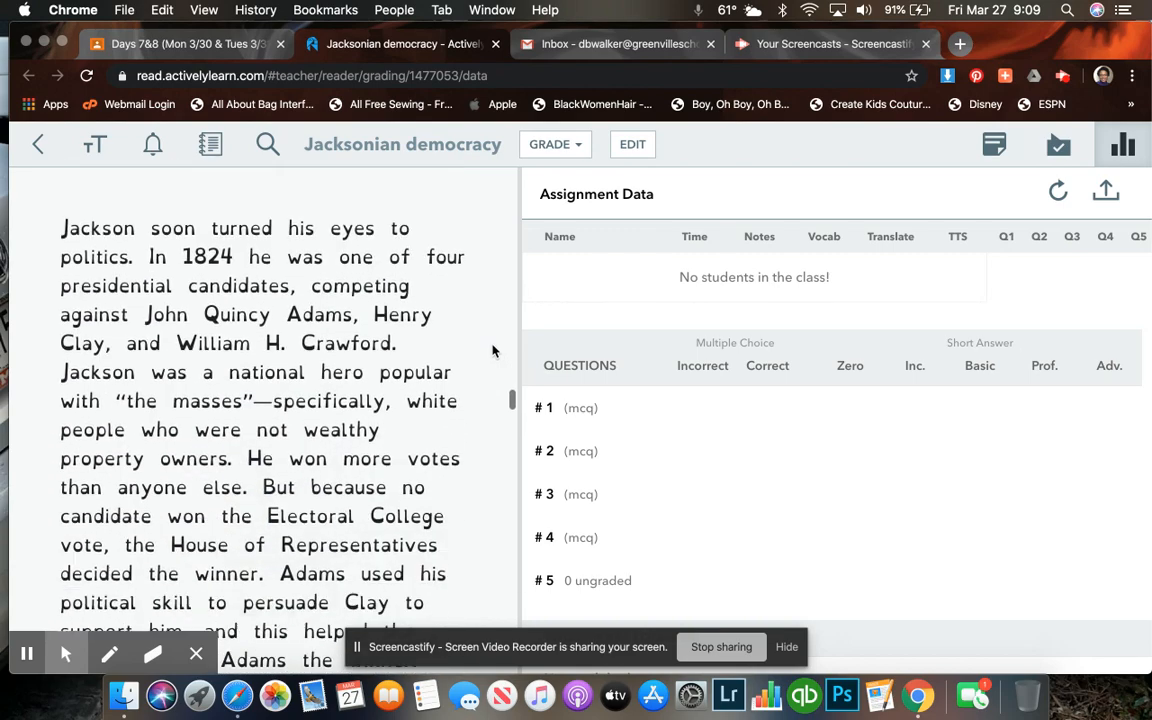
scroll("down", 3)
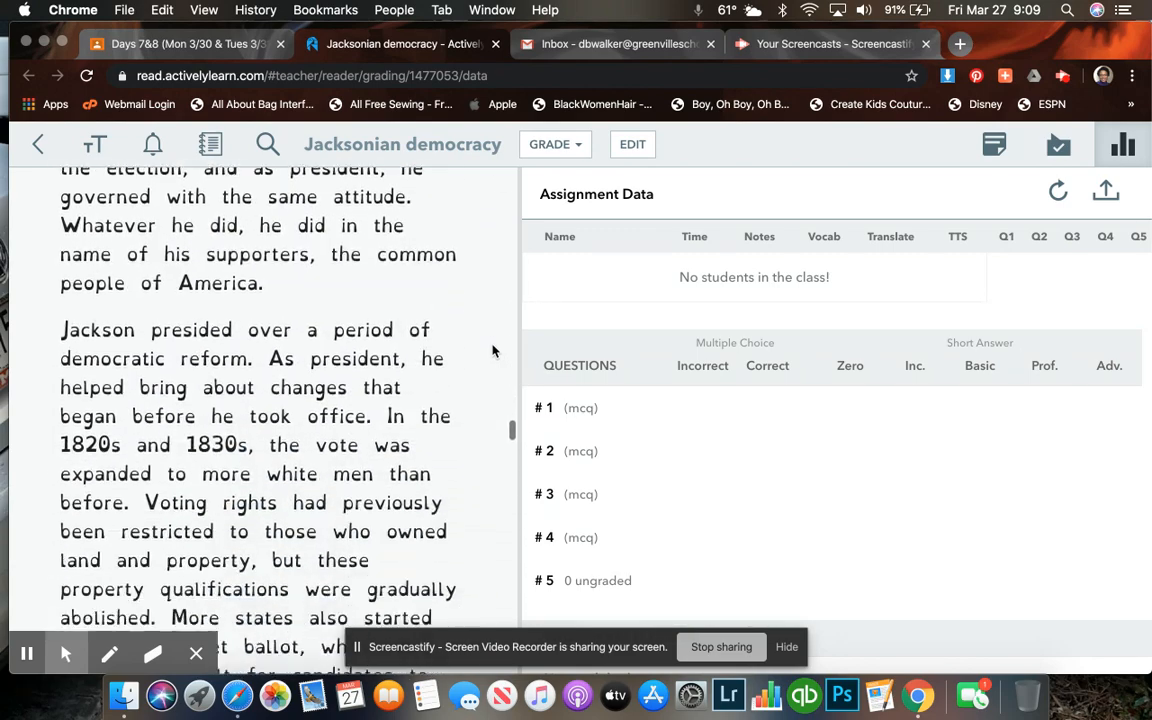
scroll("down", 3)
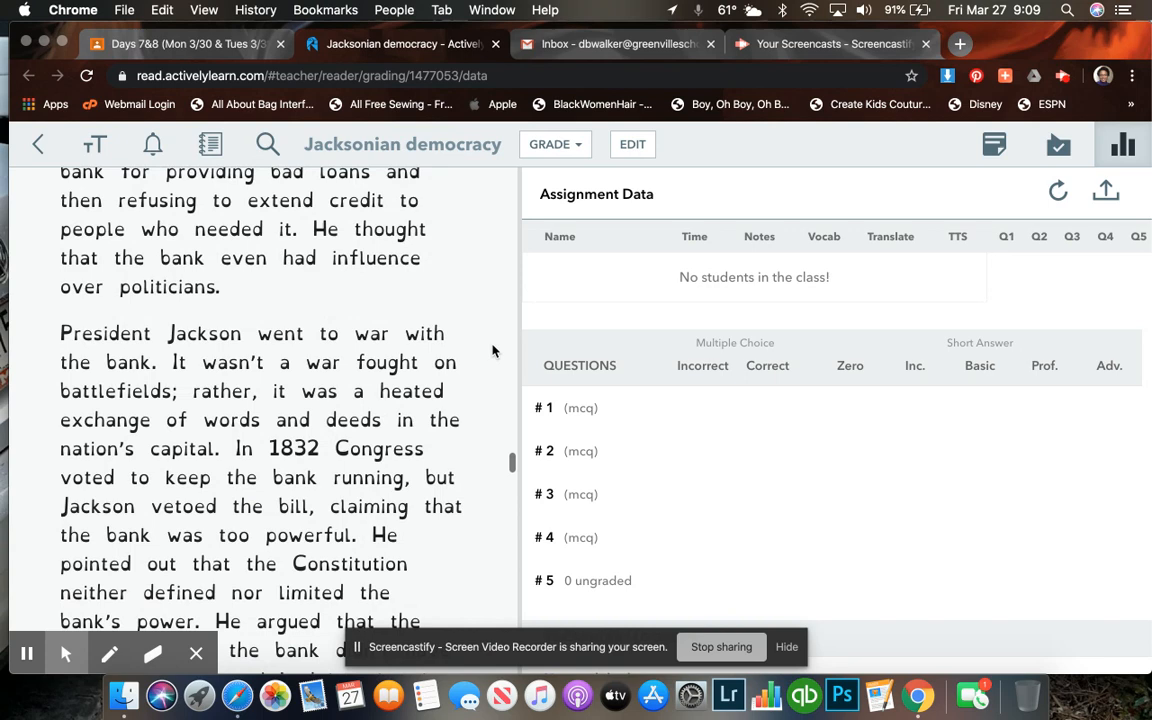
scroll("down", 3)
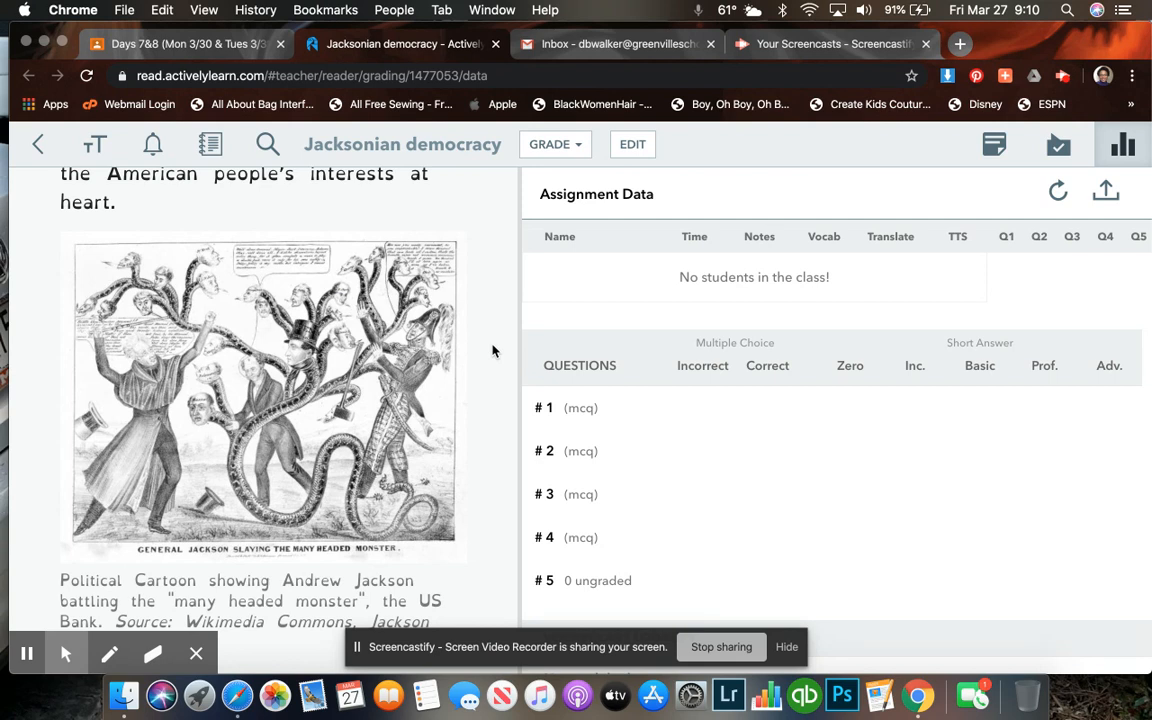
scroll("down", 3)
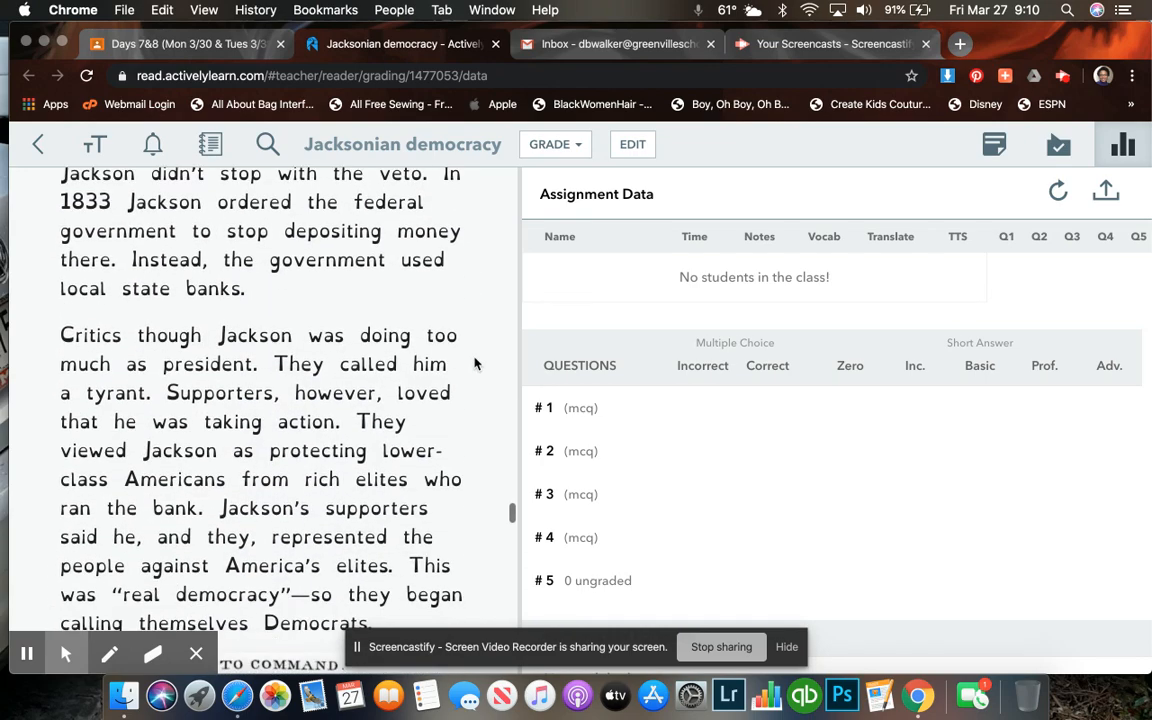
scroll("down", 3)
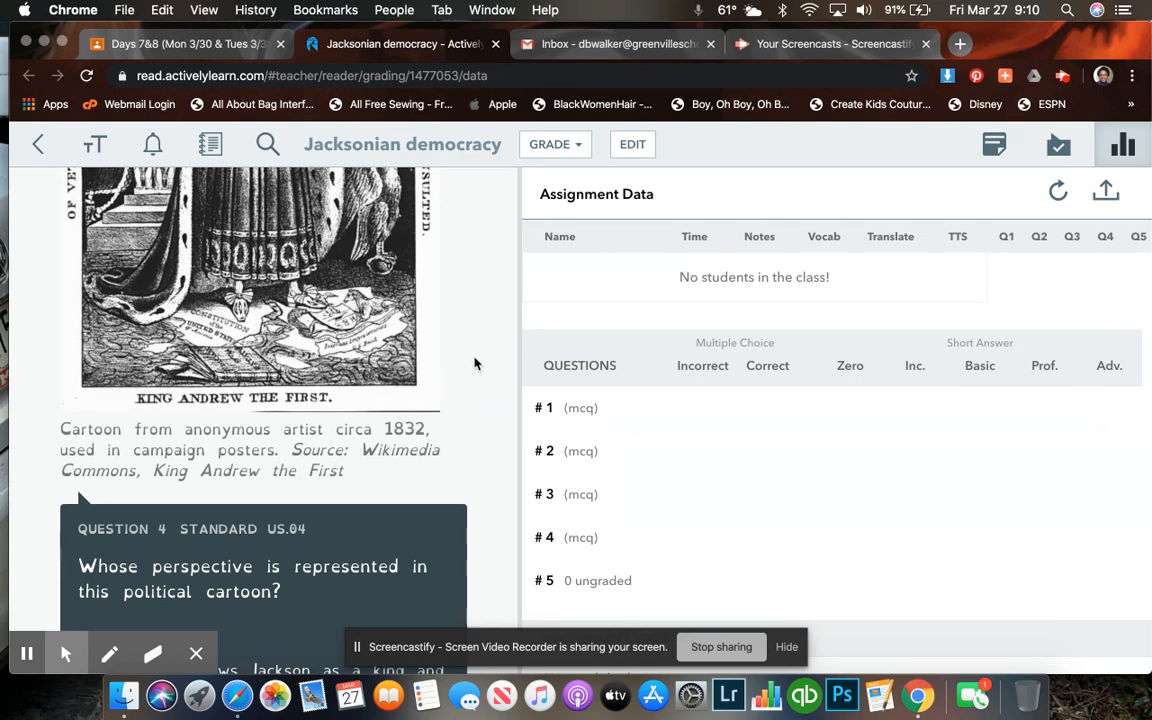
Scroll through Question 4's explanation and the Indian Removal section to Question 5 on Jackson's legacy.
scroll("down", 3)
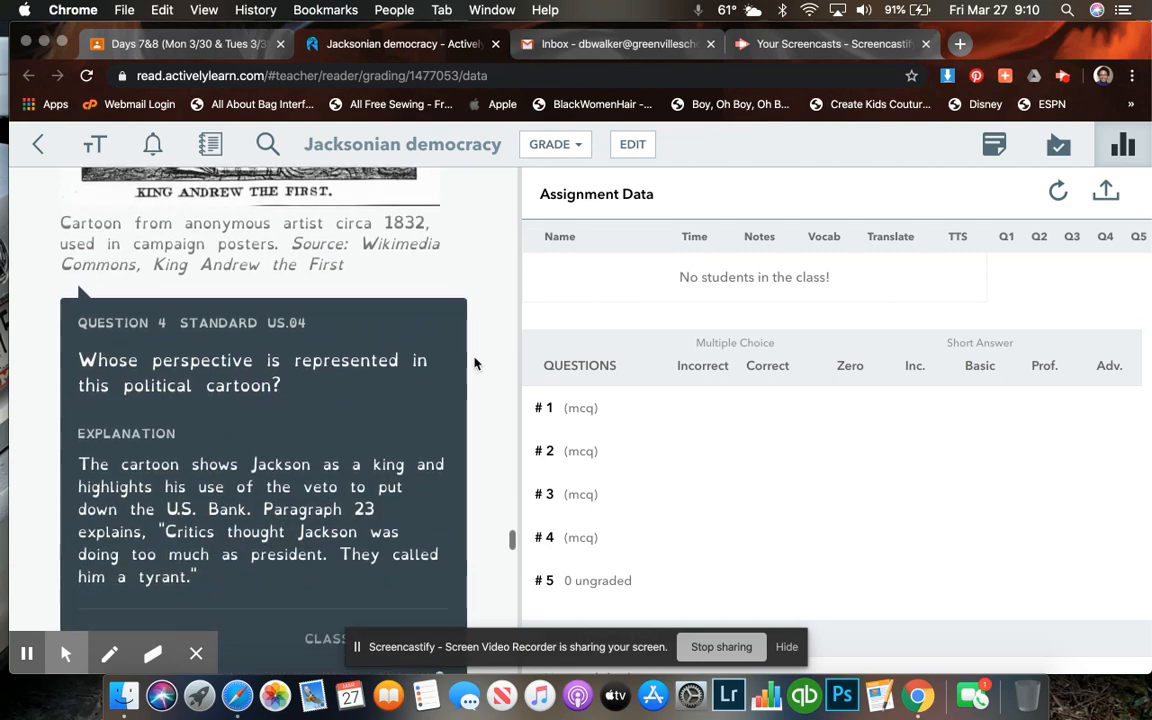
scroll("down", 3)
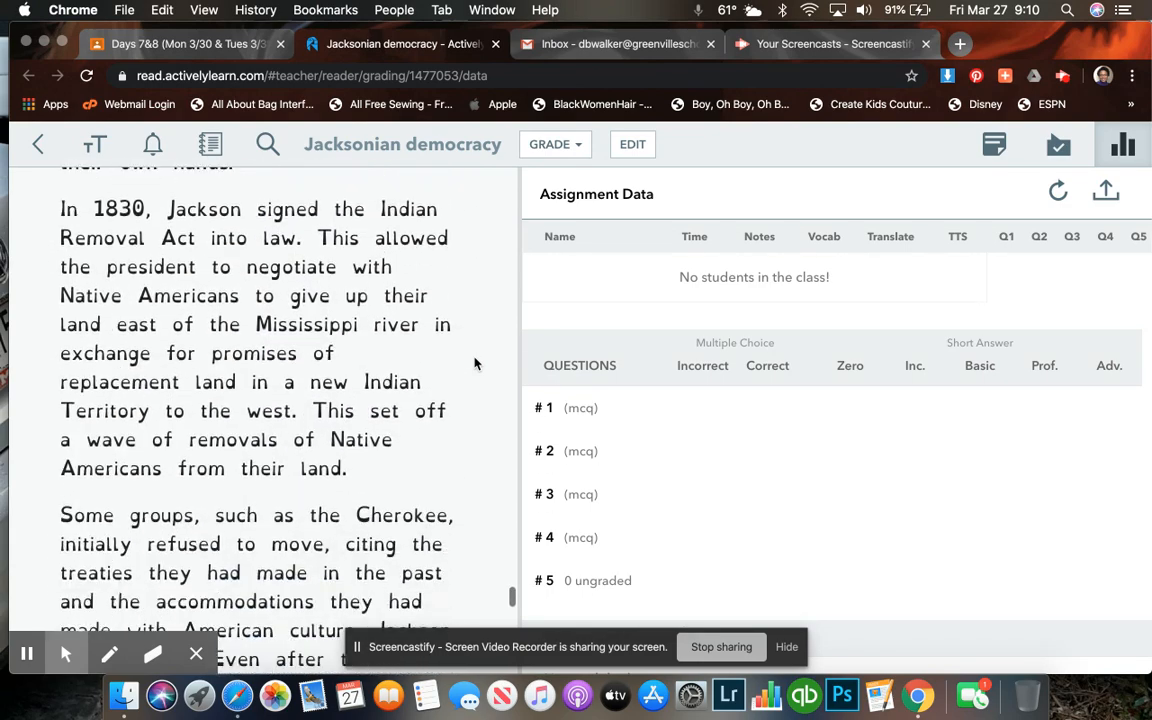
scroll("down", 3)
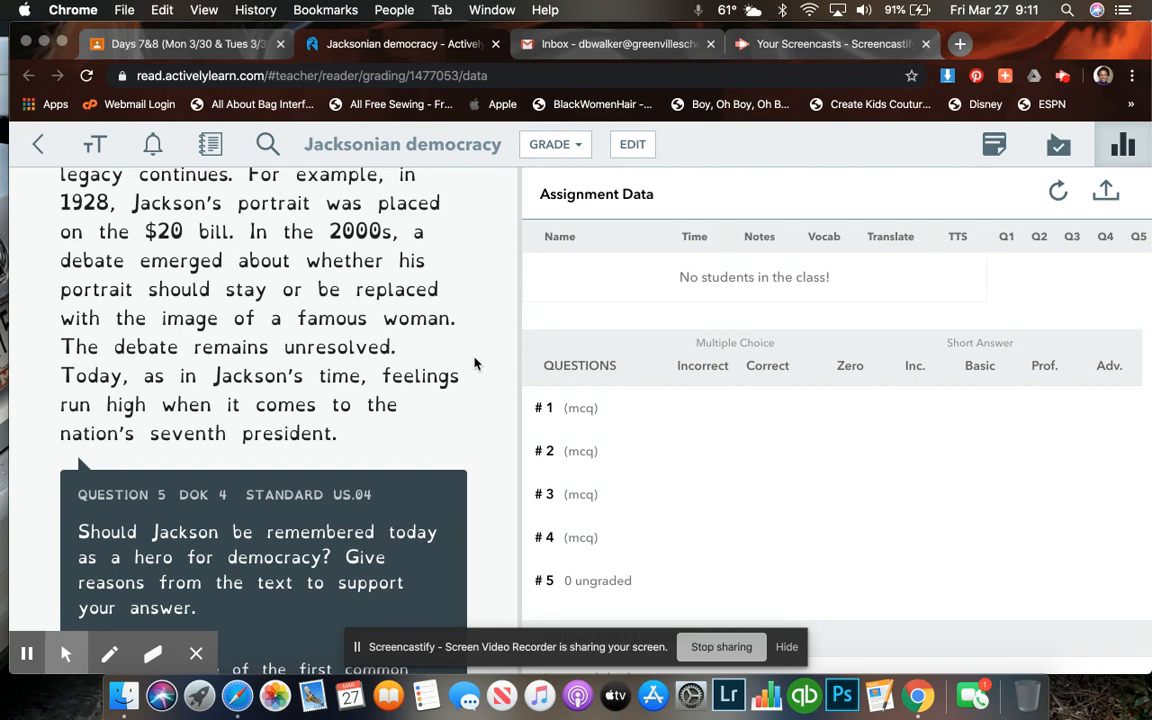
scroll("down", 3)
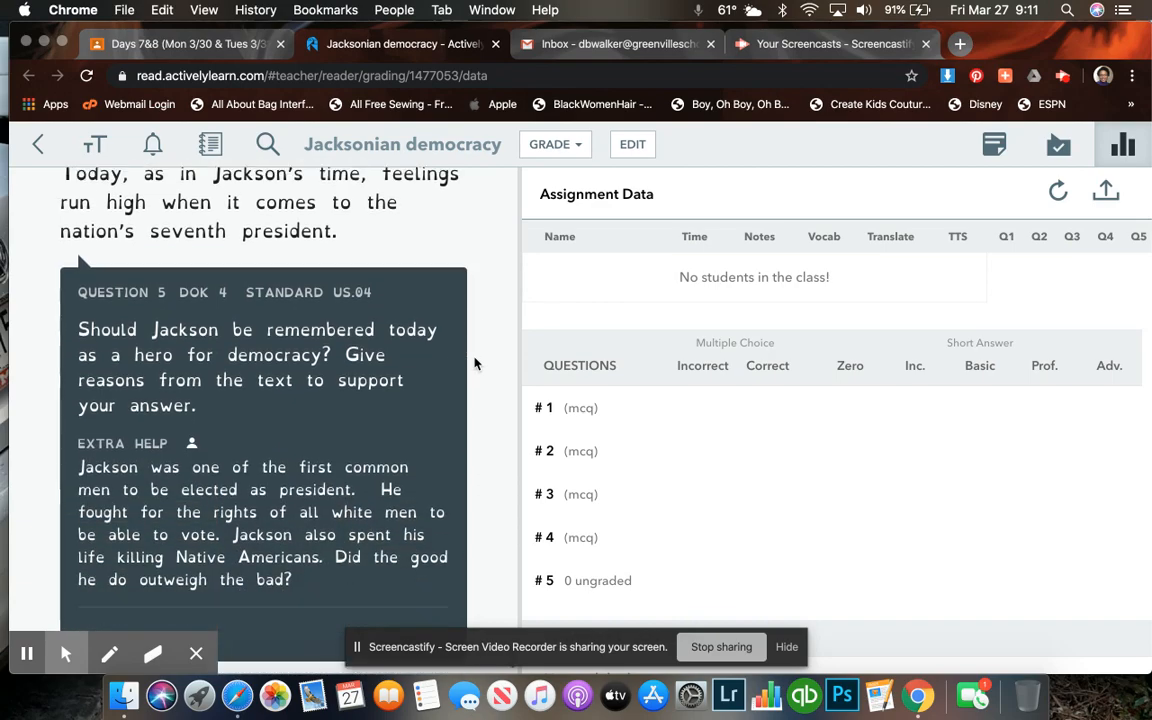
scroll("down", 3)
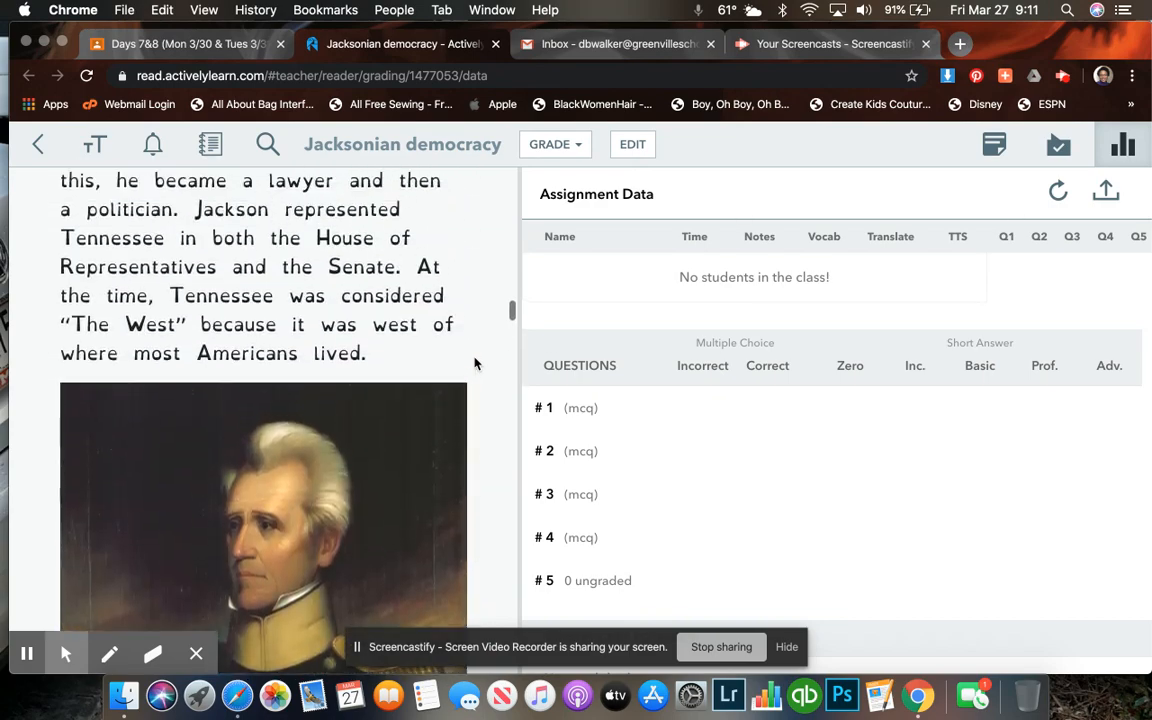
Check the assignment in Google Classroom, then exit the reading to First Period's assignments list.
scroll("down", 3)
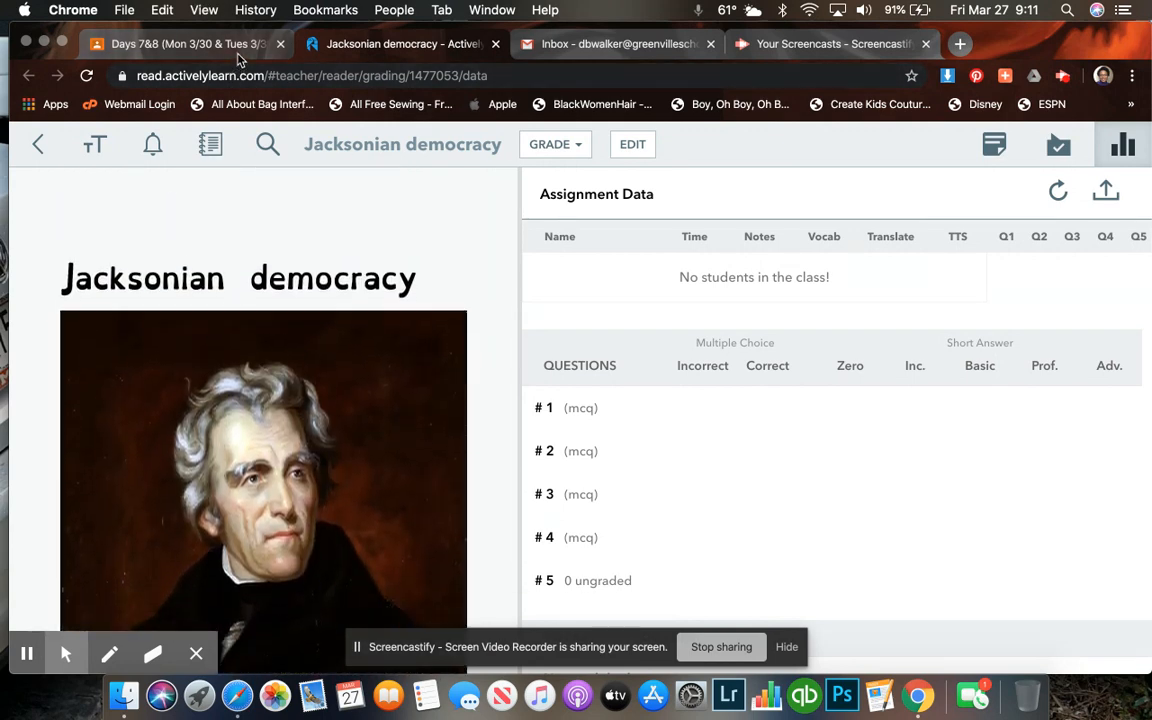
left_click(180, 44)
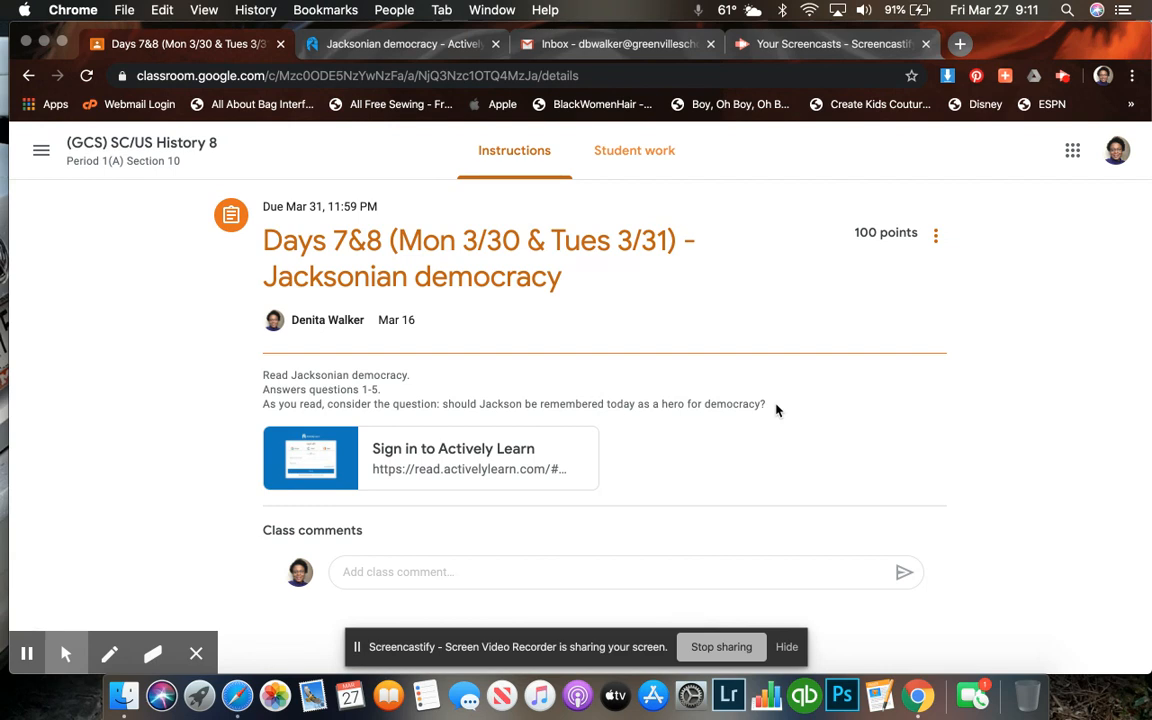
left_click(400, 44)
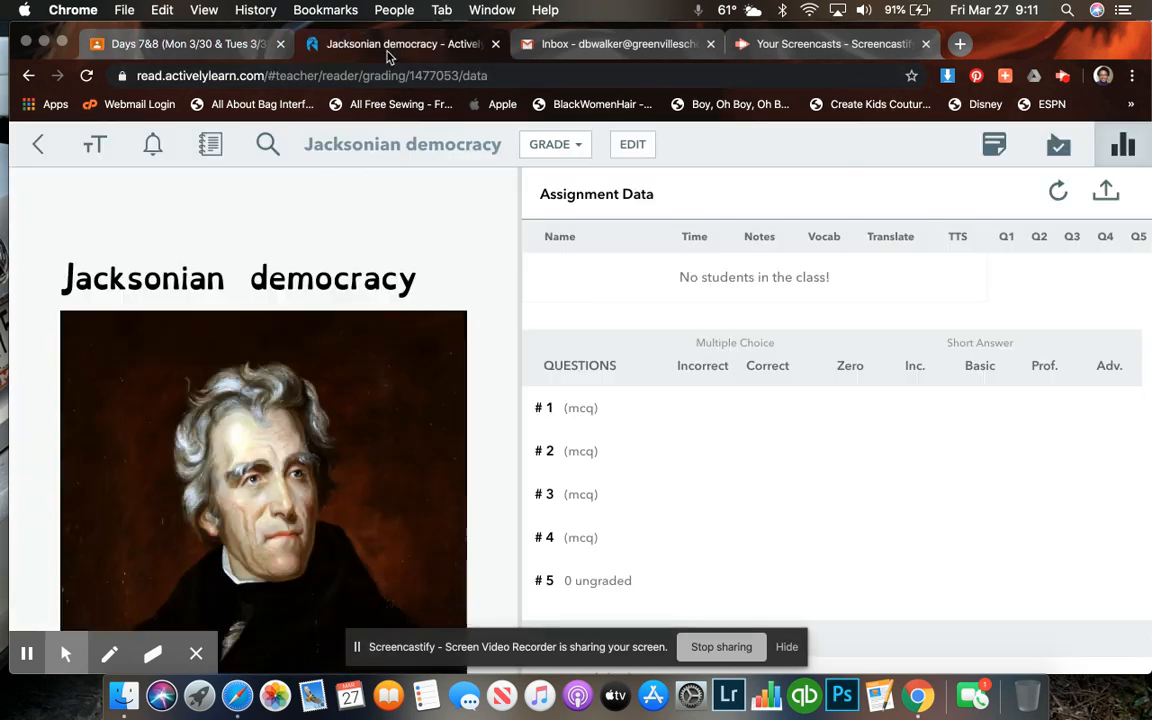
mouse_move(38, 144)
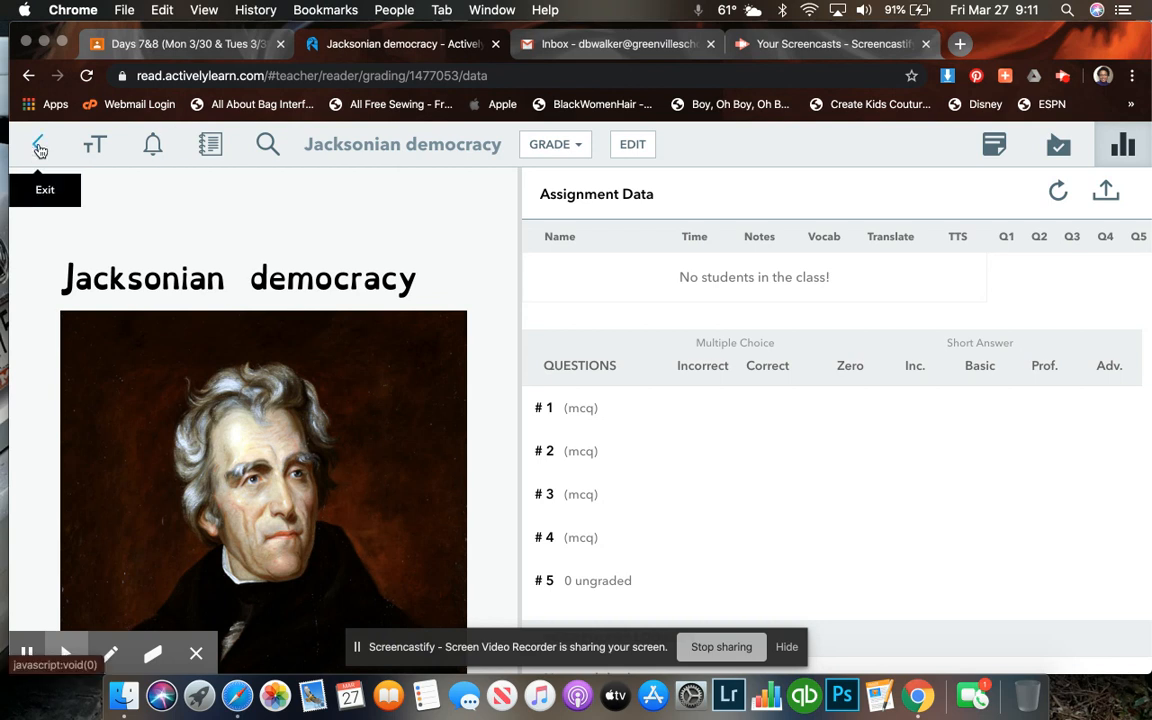
left_click(40, 144)
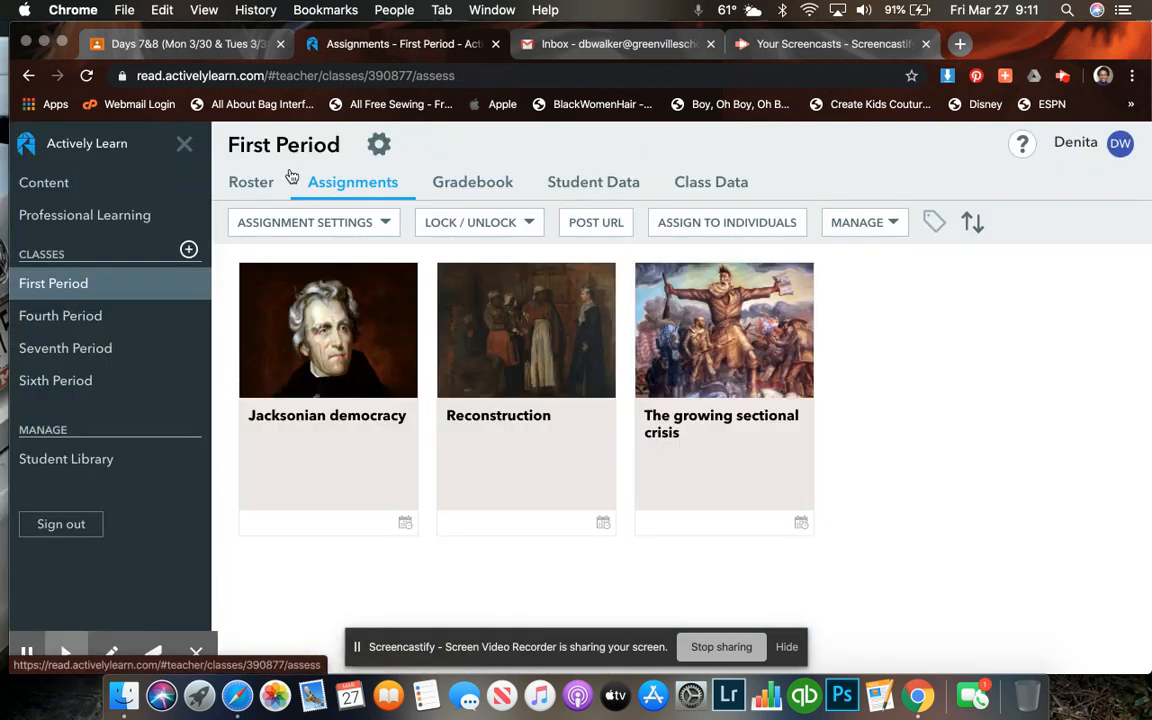
View the roster and class code for First, Fourth, Sixth and Seventh Period in turn.
left_click(252, 182)
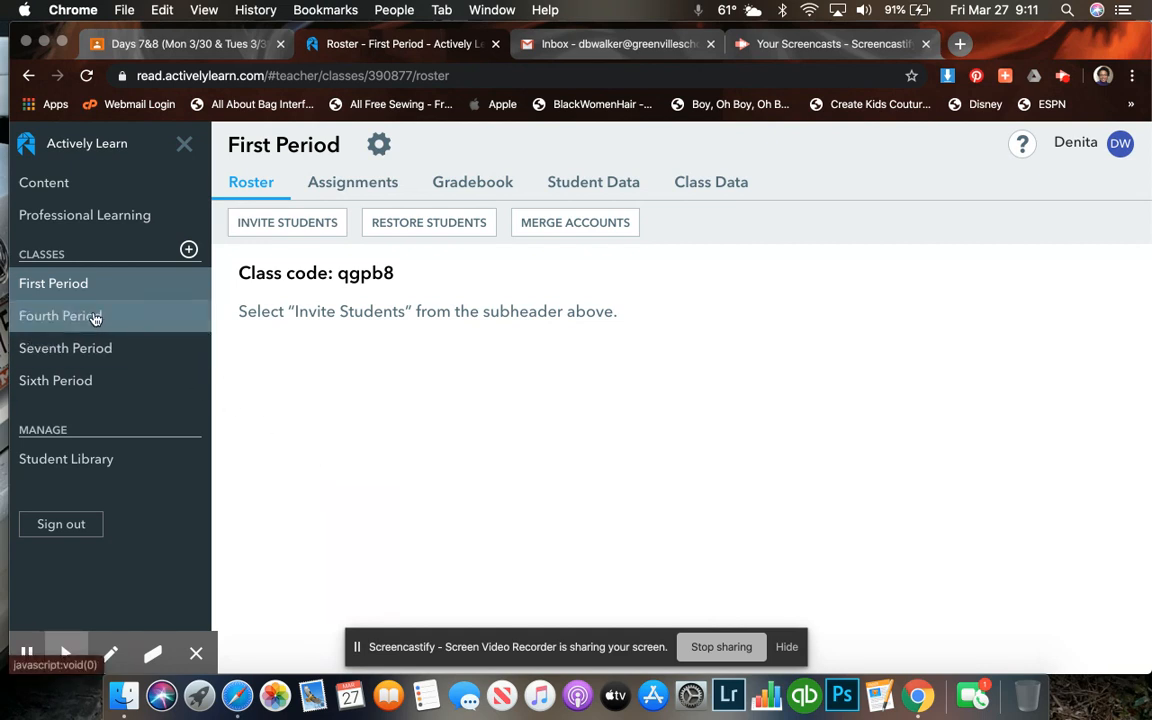
left_click(60, 316)
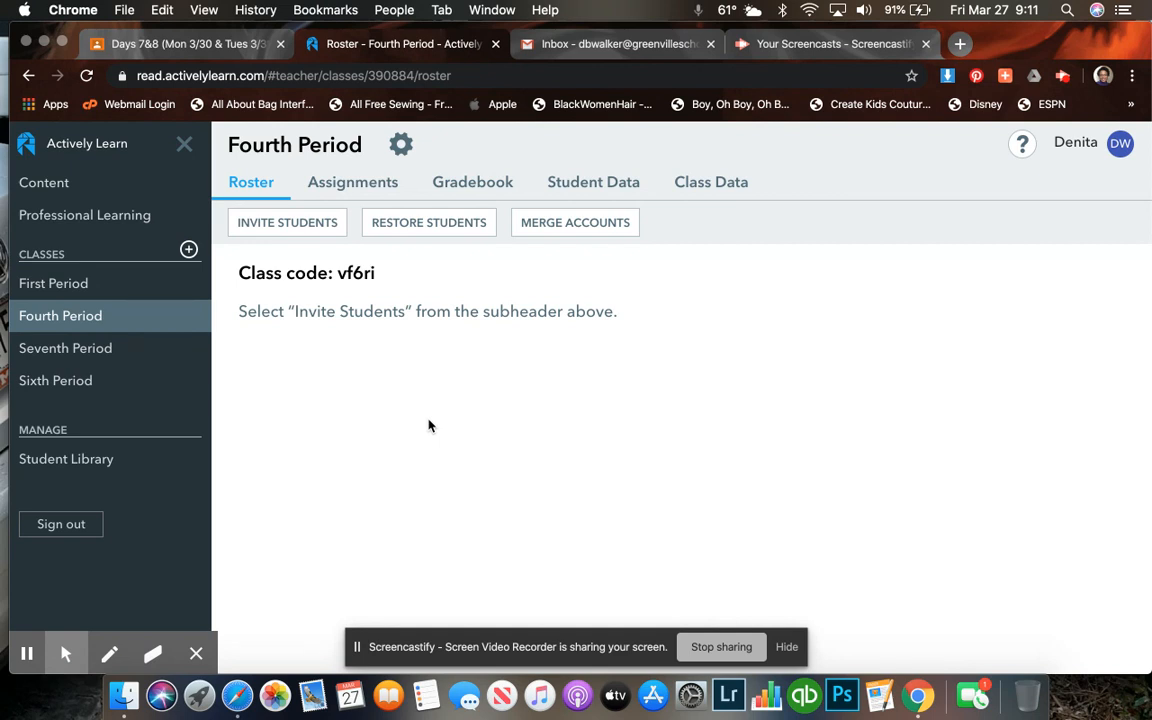
mouse_move(92, 348)
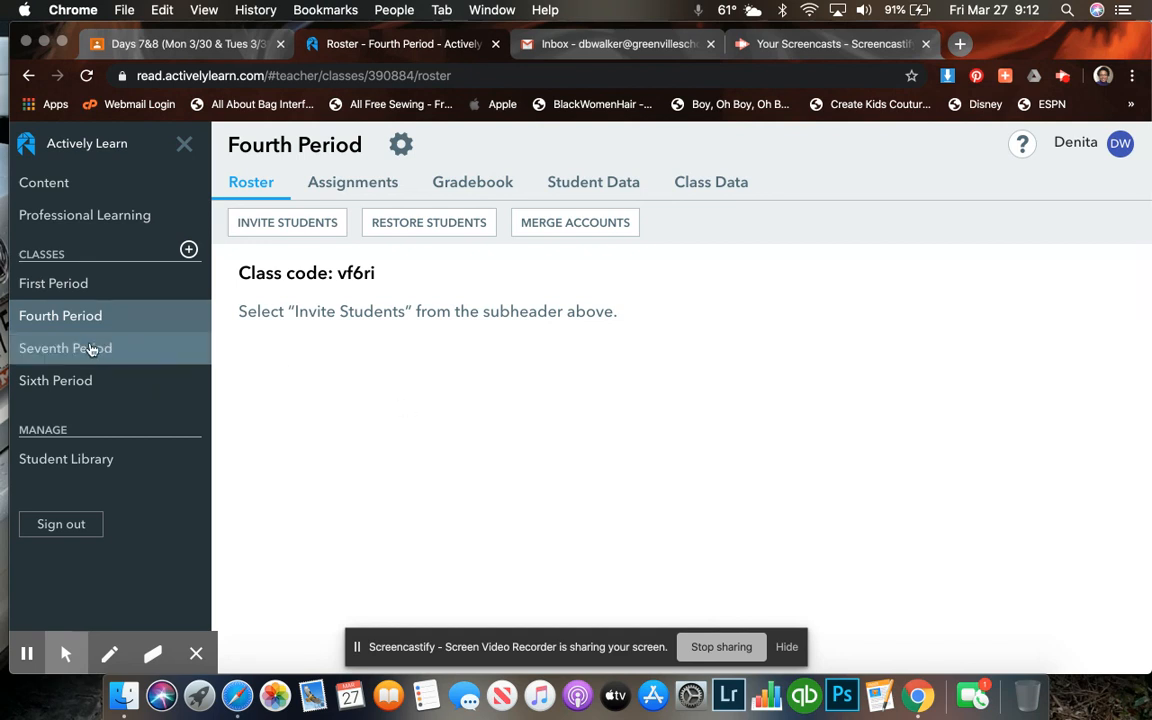
left_click(56, 380)
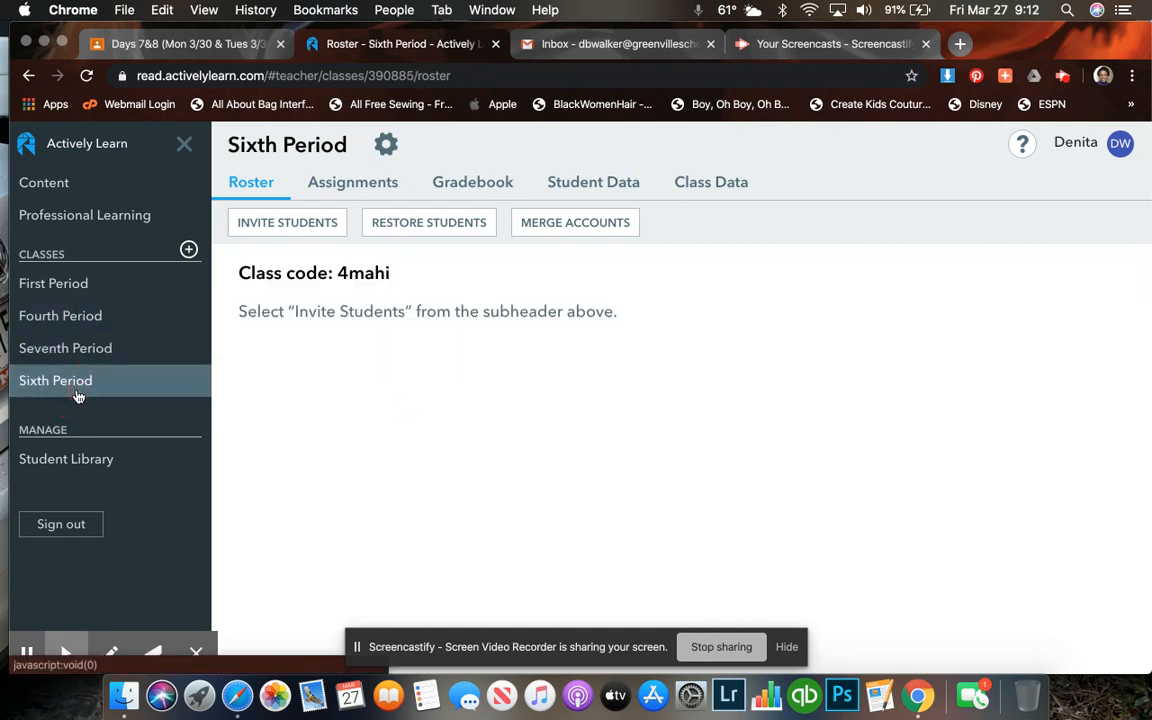
mouse_move(352, 448)
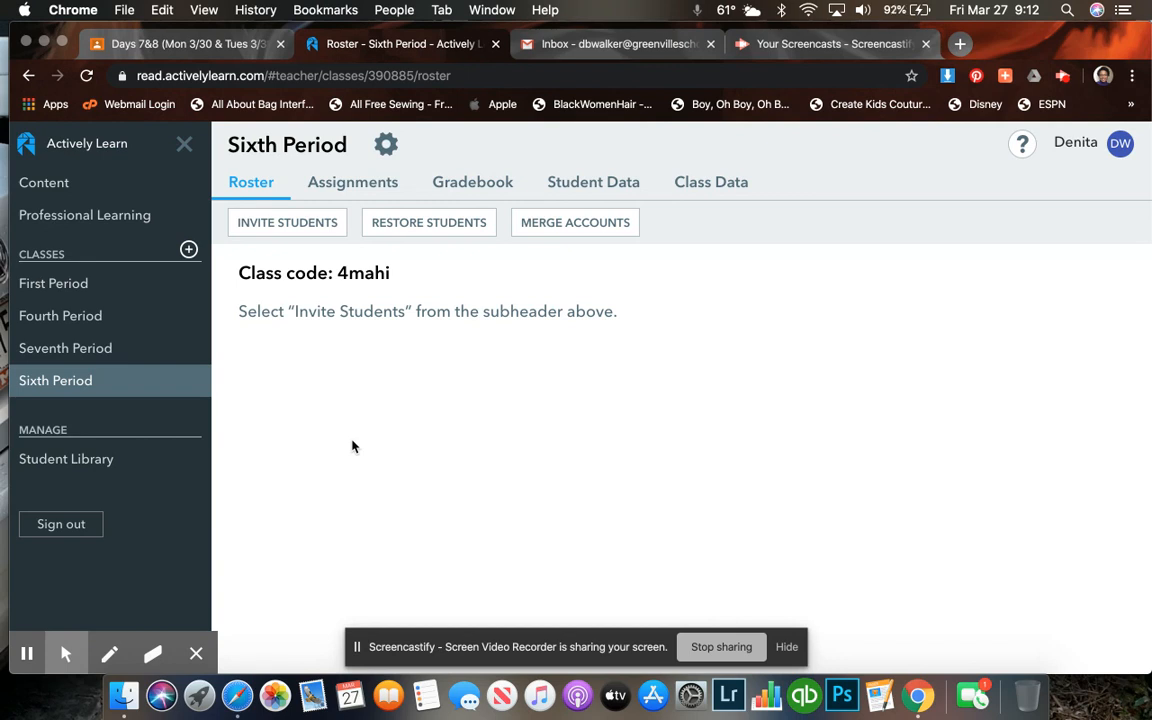
left_click(64, 348)
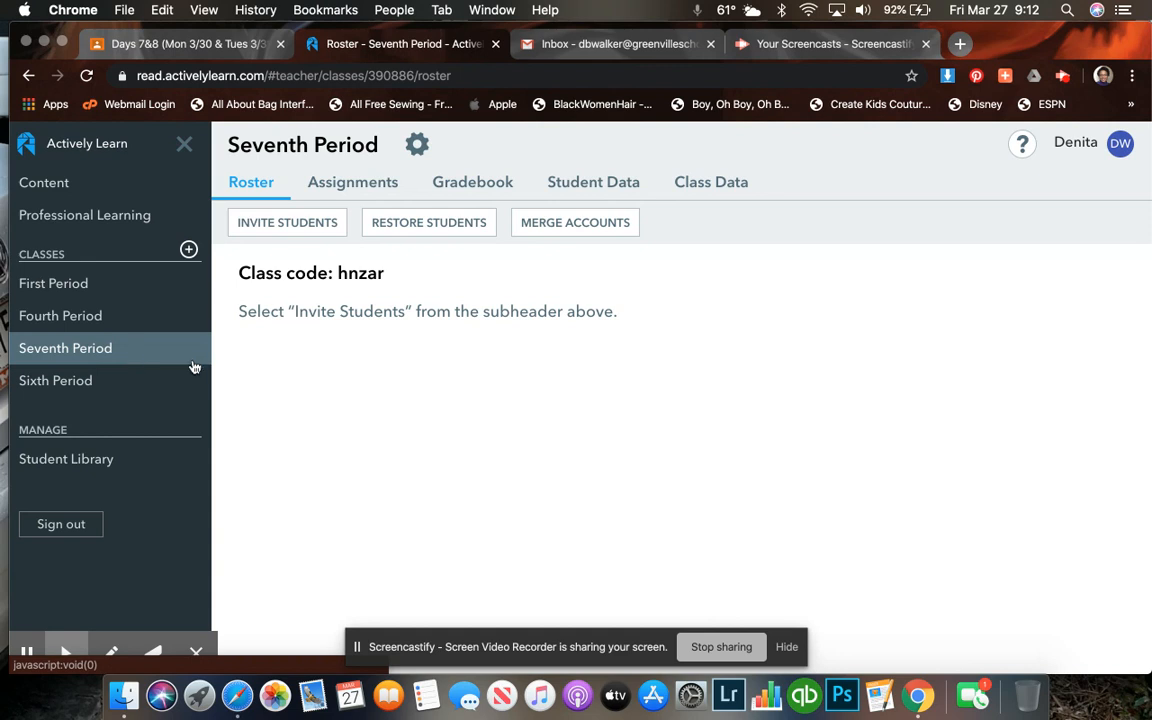
mouse_move(360, 408)
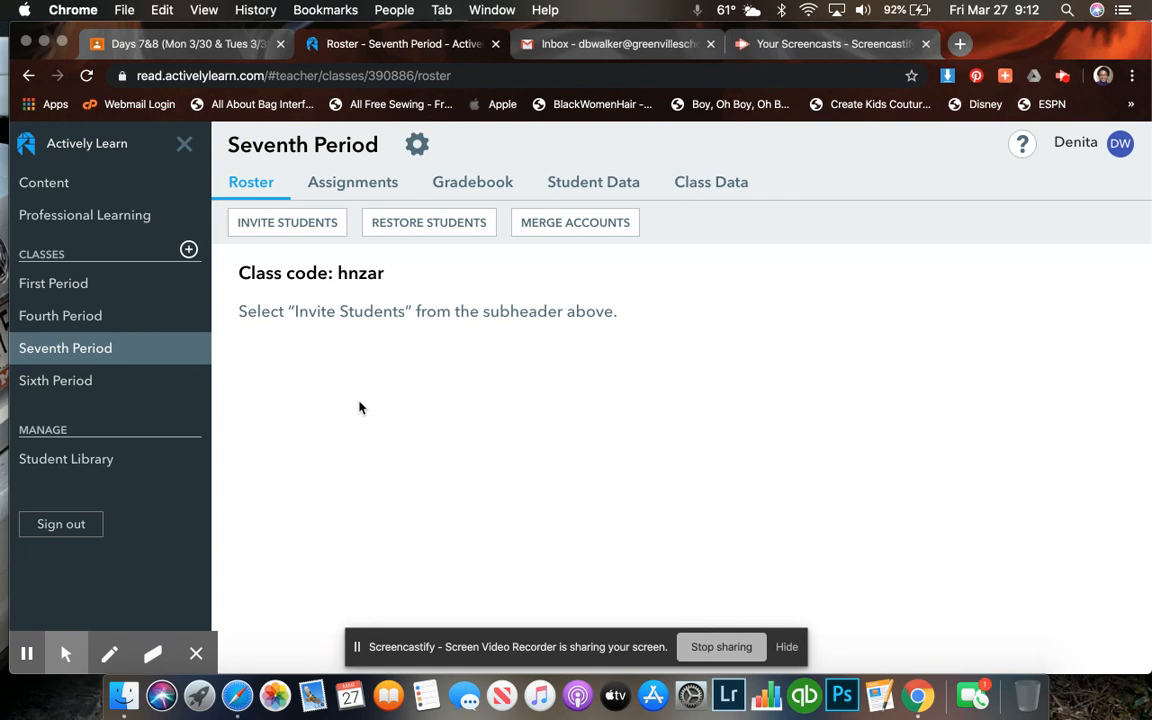
mouse_move(810, 280)
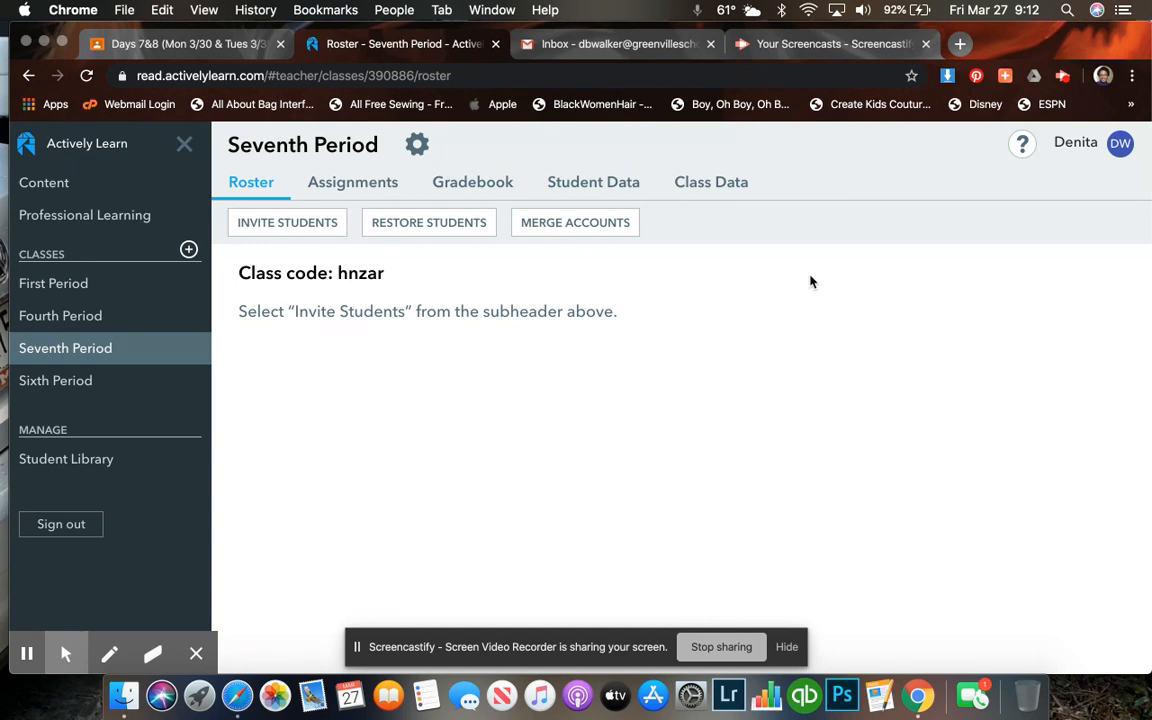
mouse_move(770, 336)
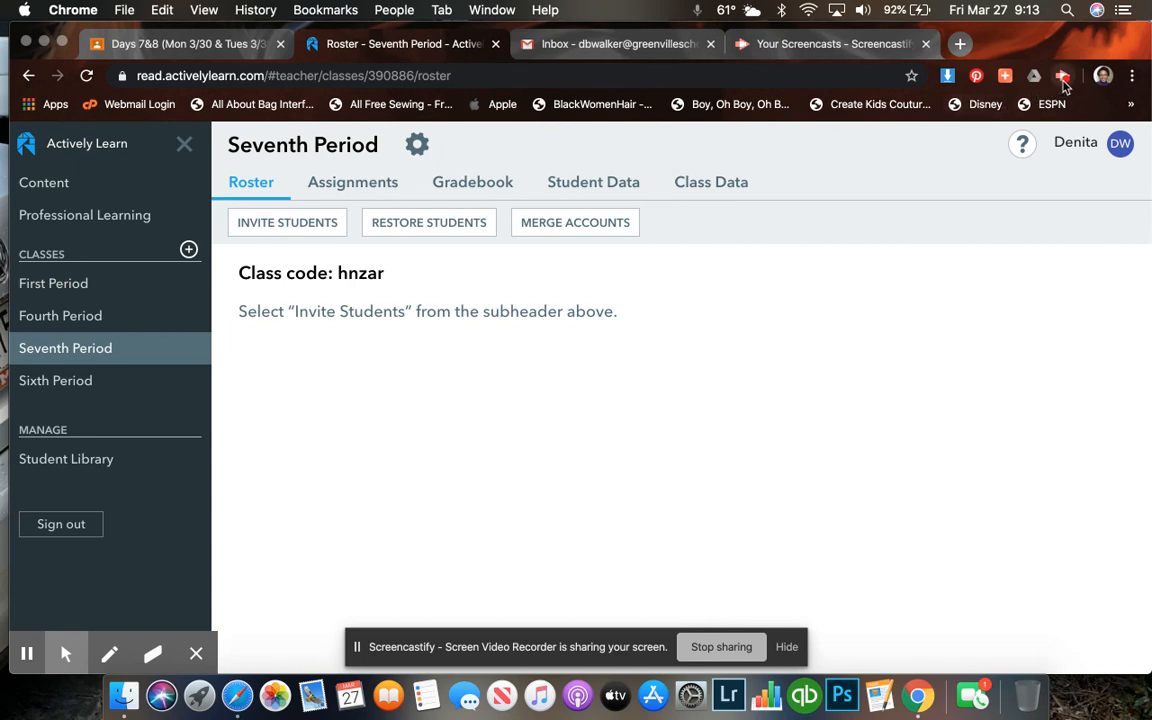
left_click(1064, 76)
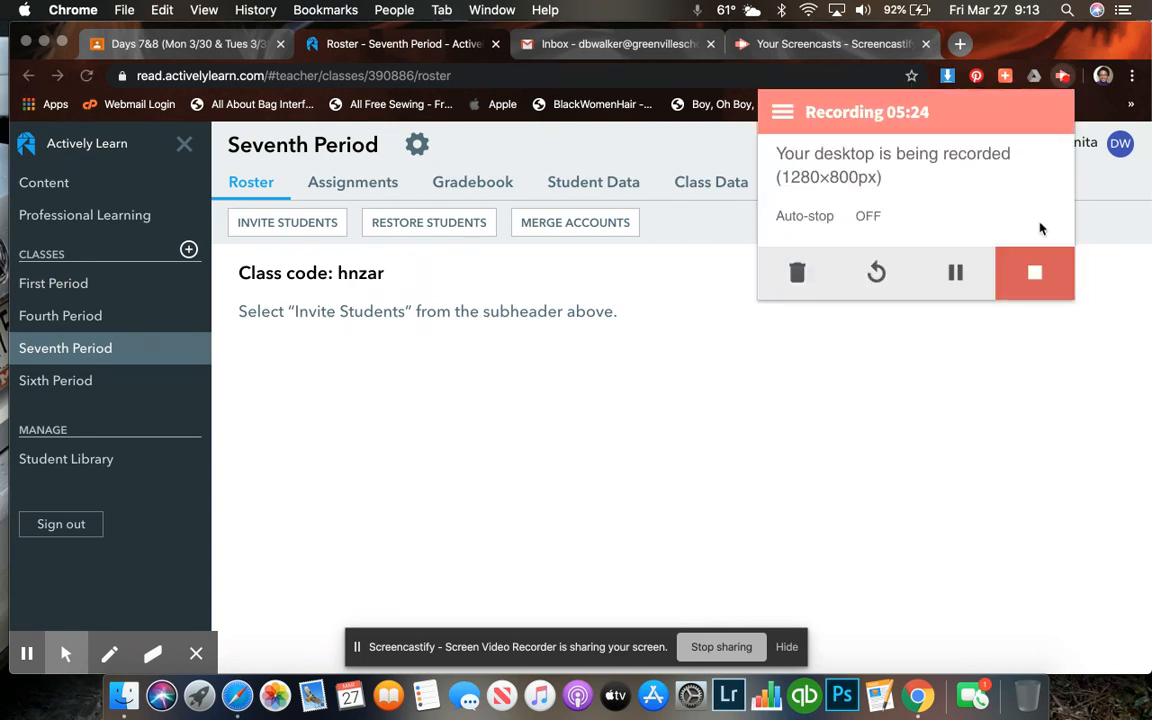